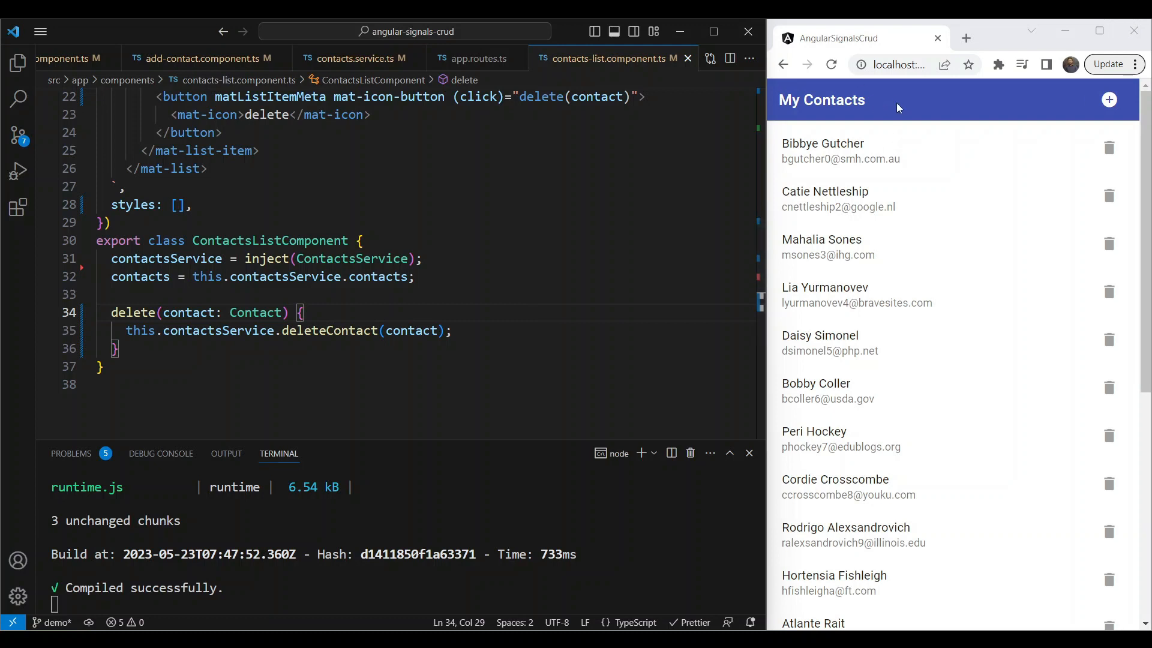
Add `totalContacts = computed(() => this.contacts().length);` in contacts.service.ts.
{"action": "left_click", "coordinate": [353, 58]}
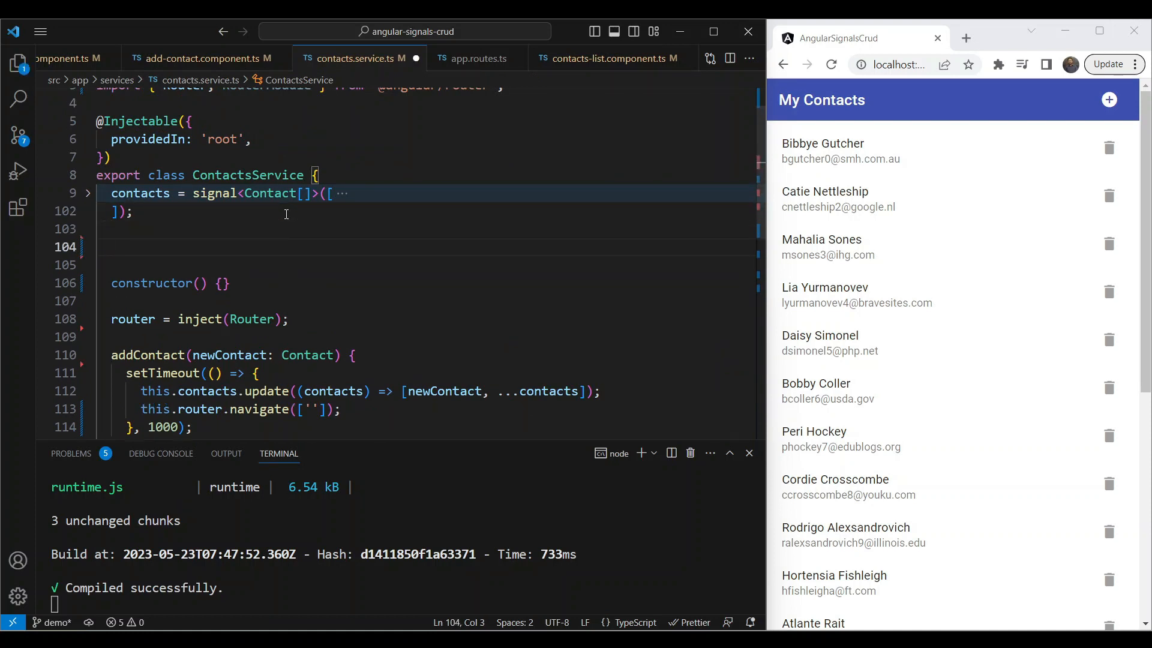
{"action": "mouse_move", "coordinate": [575, 309]}
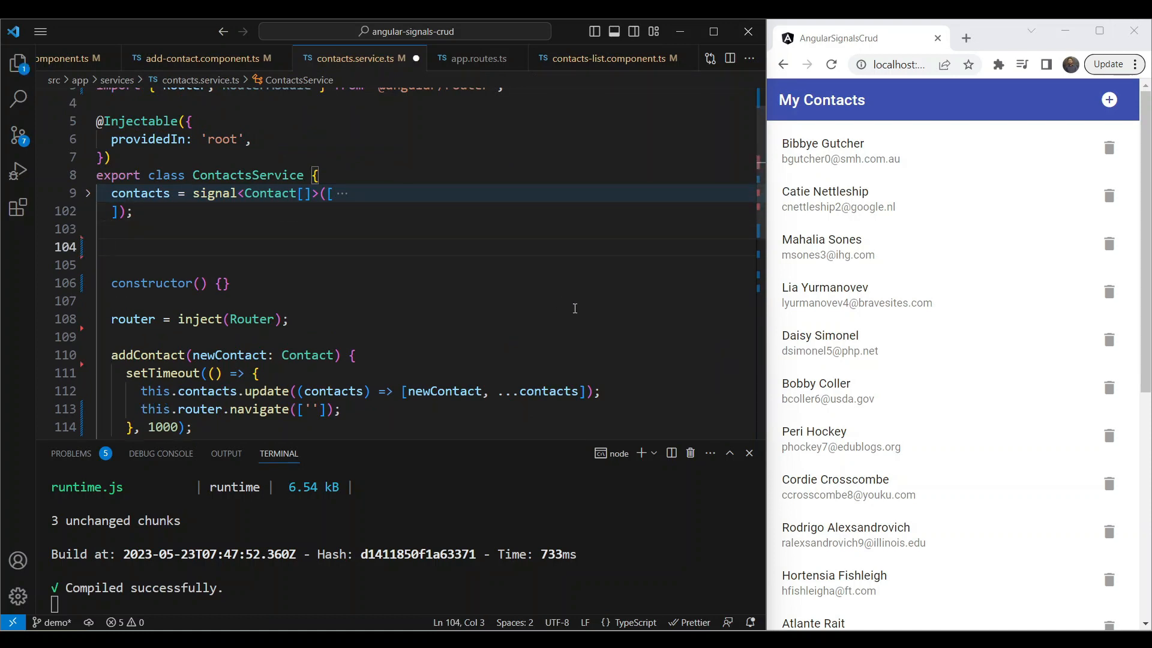
{"action": "type", "text": "computed(() =>"}
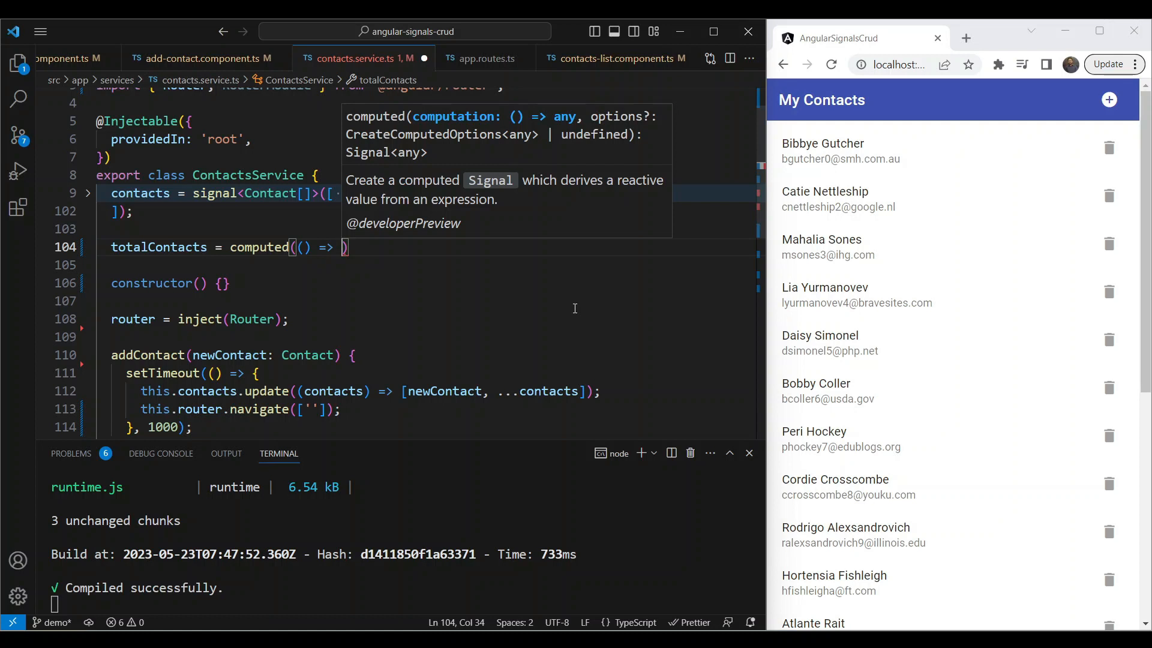
{"action": "type", "text": "this.contacts()"}
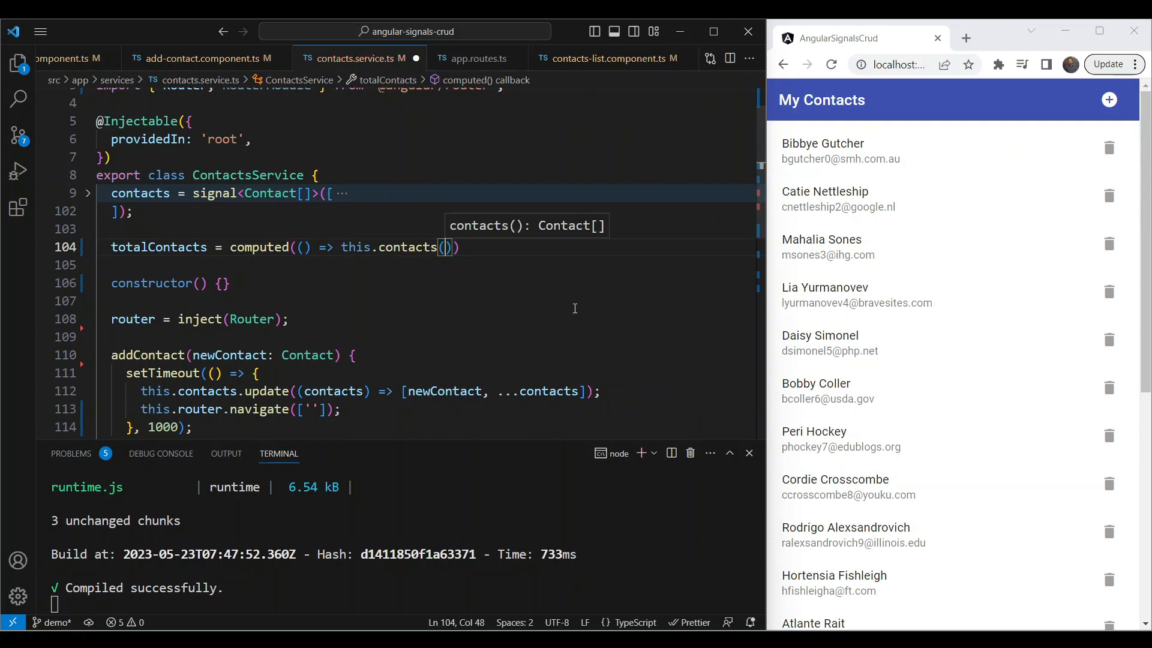
{"action": "type", "text": ".length"}
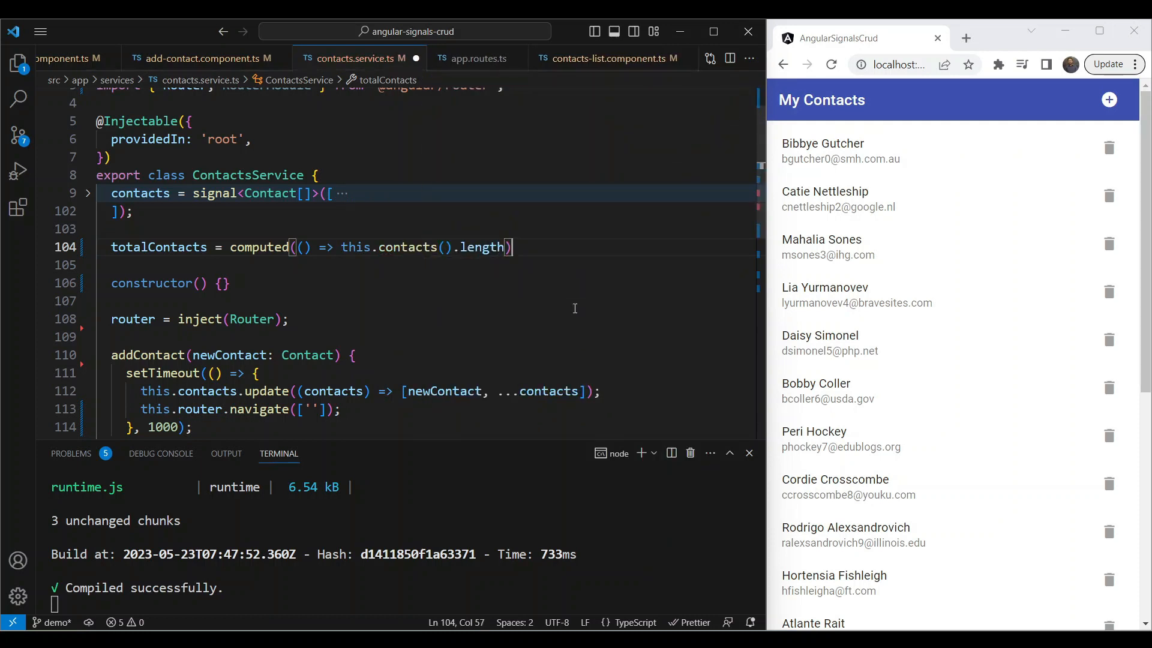
{"action": "double_click", "coordinate": [159, 247]}
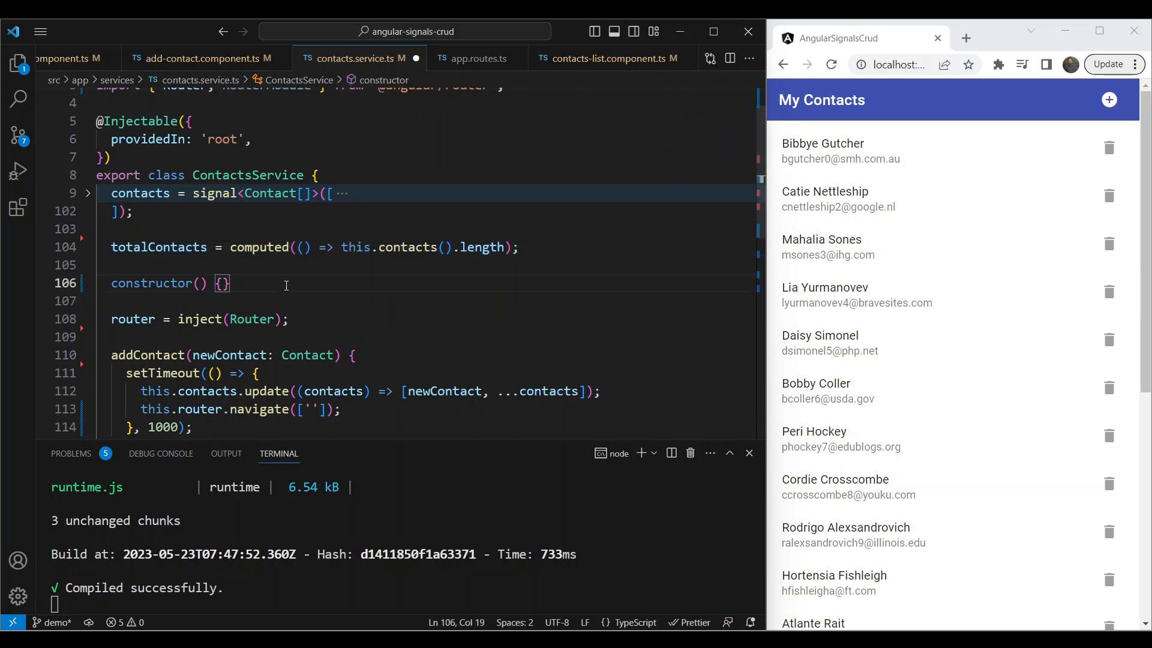
{"action": "mouse_move", "coordinate": [265, 297]}
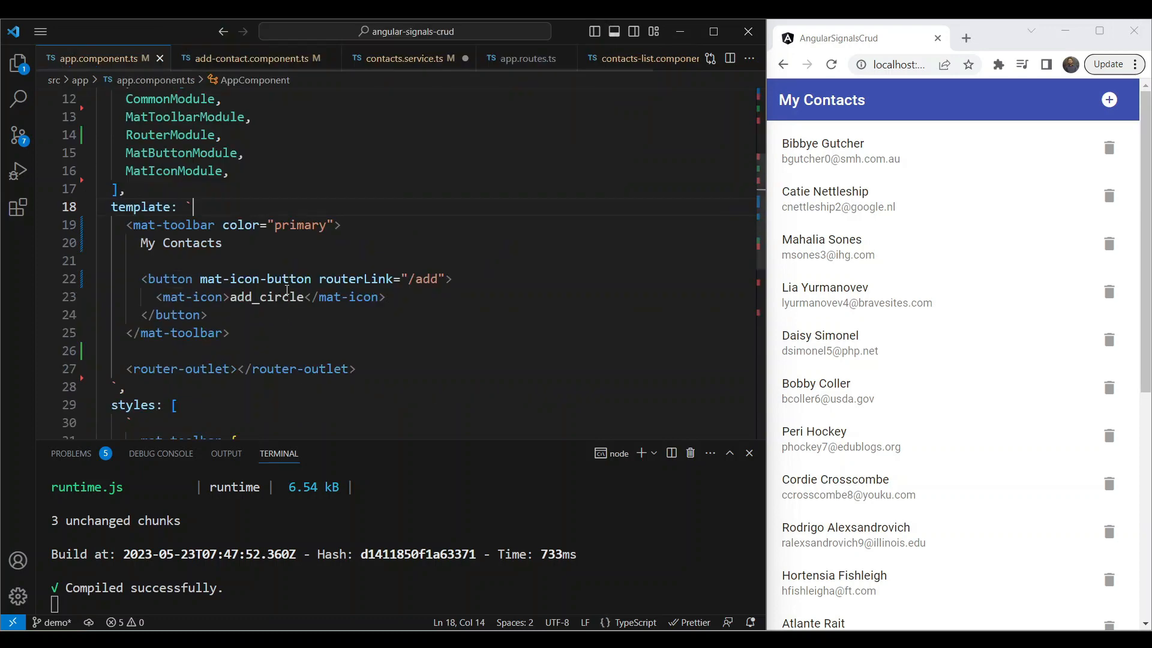
Declare `totalContacts = inject(ContactsService).totalContacts;` in app.component.ts.
{"action": "scroll", "scroll_direction": "down", "scroll_amount": 3}
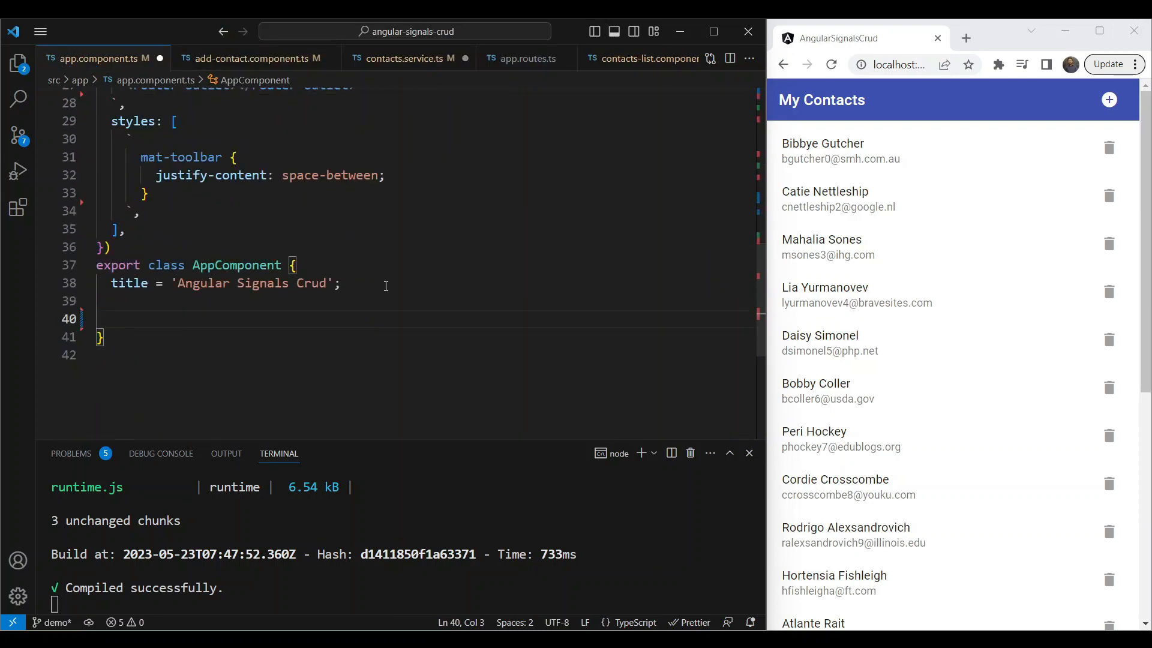
{"action": "type", "text": "totalContacts = i"}
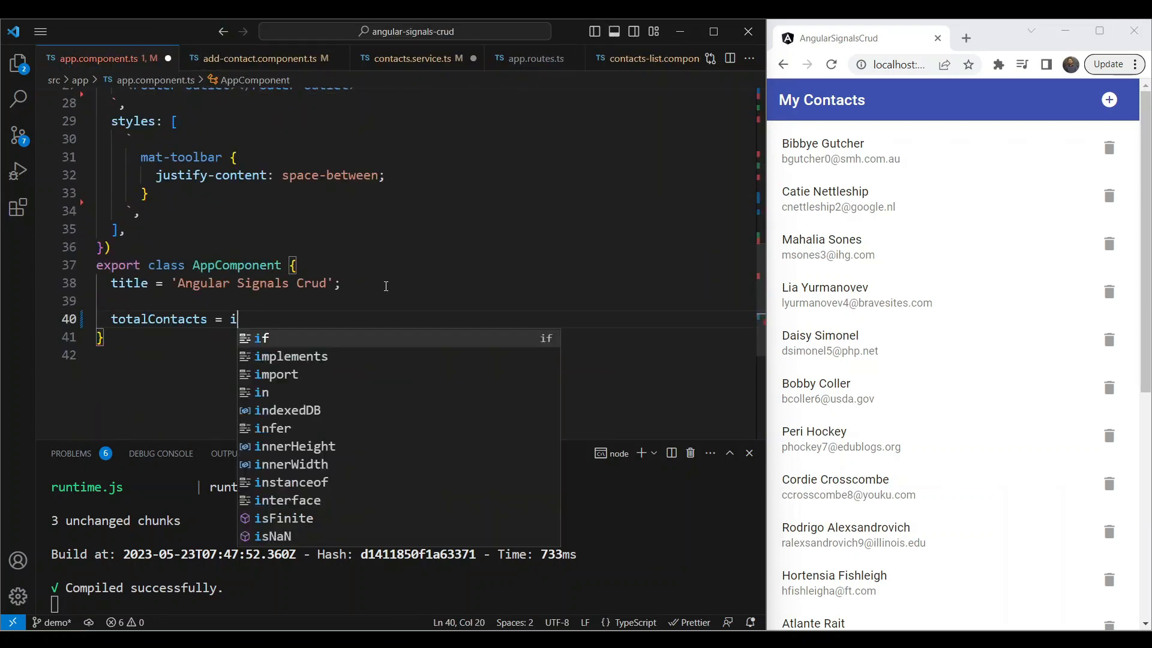
{"action": "type", "text": "nject(ContactsService)."}
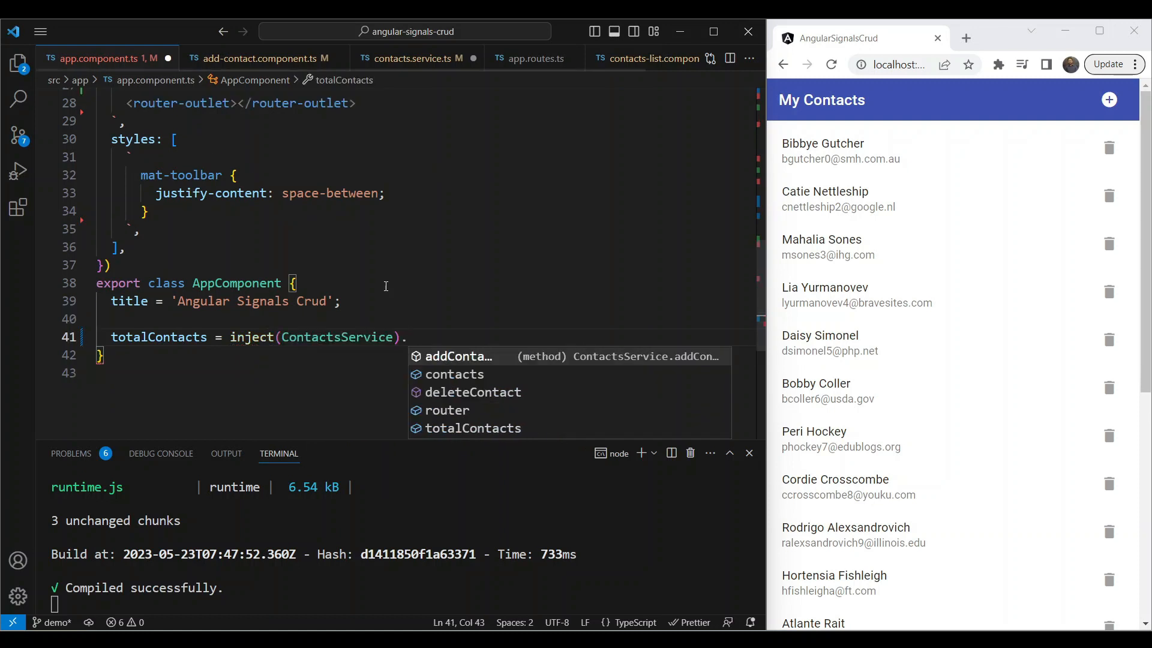
{"action": "type", "text": "totalContacts"}
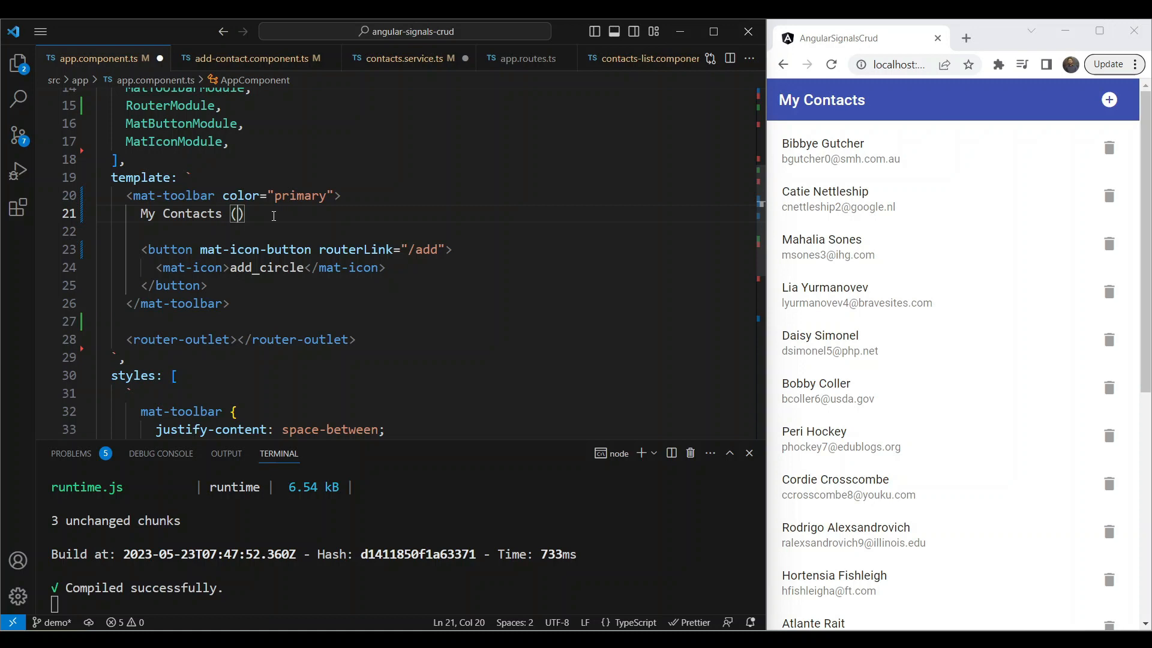
Bind the toolbar title to `My Contacts ({{ totalContacts() }})`.
{"action": "type", "text": "{{ c"}
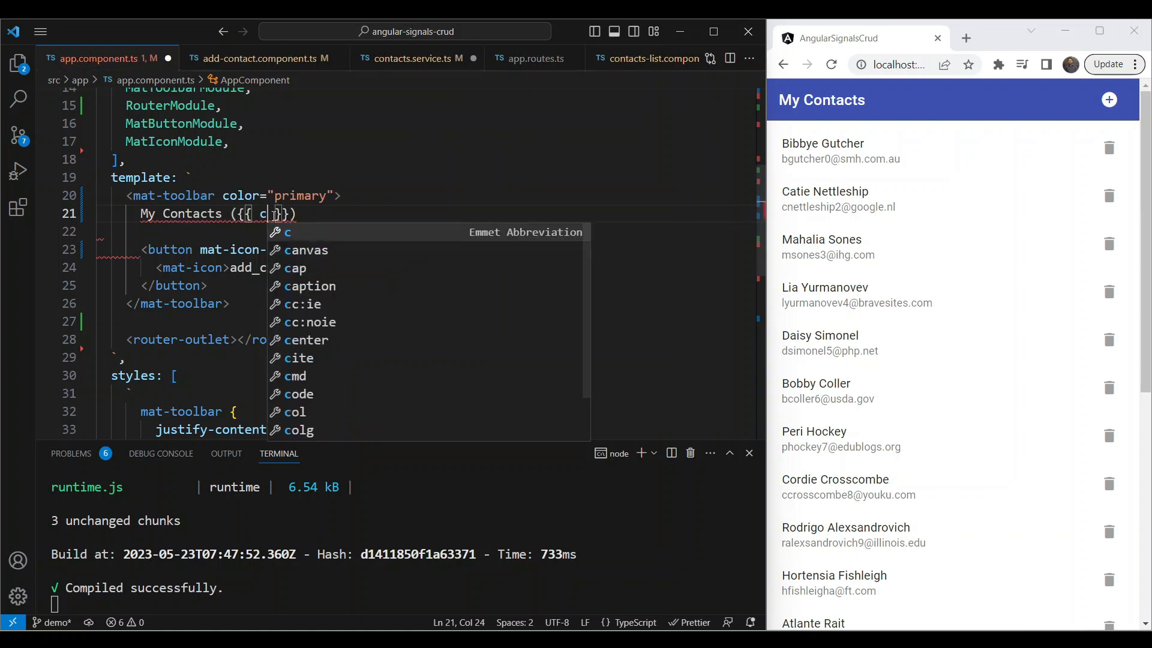
{"action": "type", "text": "totalContacts()"}
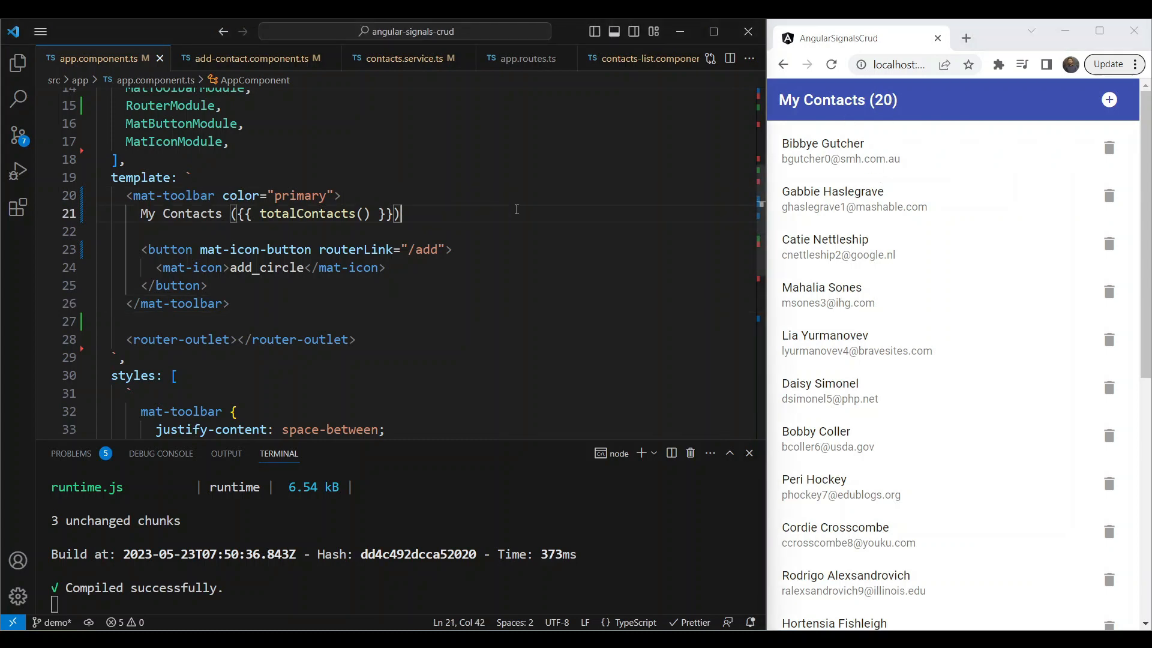
{"action": "mouse_move", "coordinate": [1109, 142]}
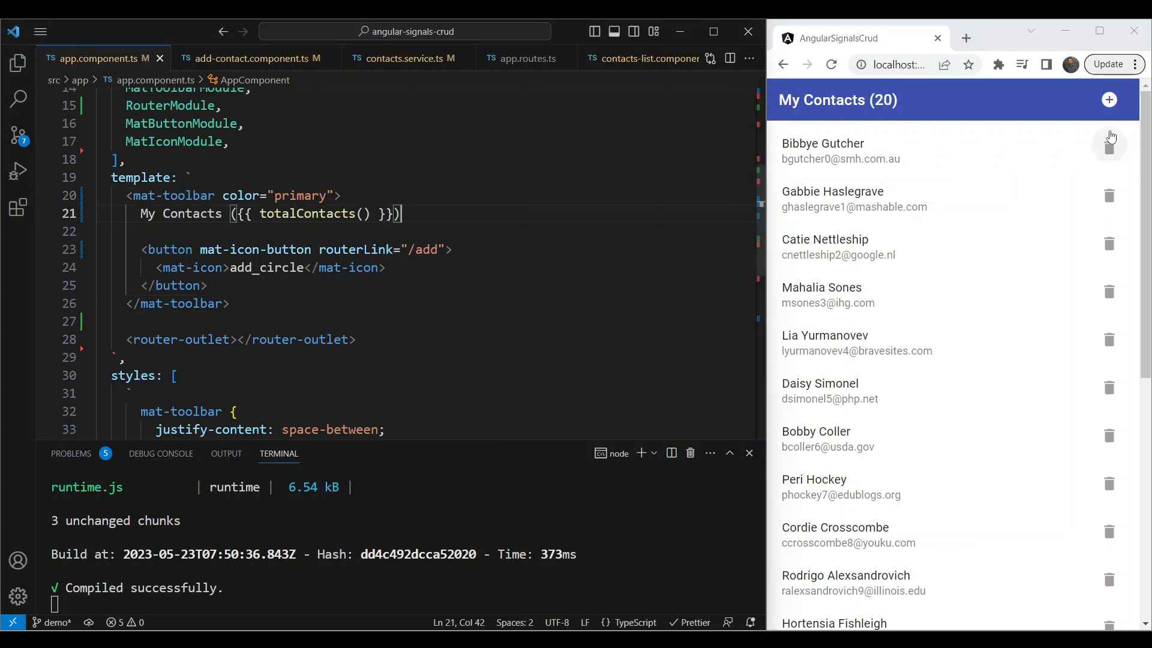
In the running app, delete contacts and add Zain to watch the toolbar count update live.
{"action": "left_click", "coordinate": [1109, 145]}
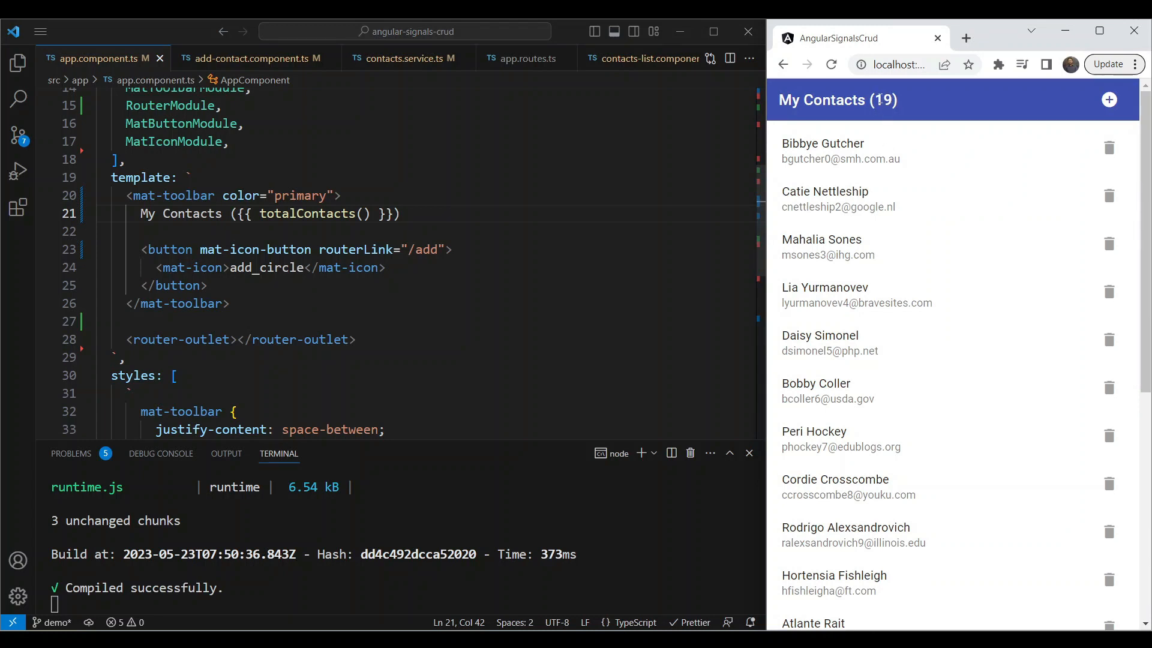
{"action": "mouse_move", "coordinate": [921, 320]}
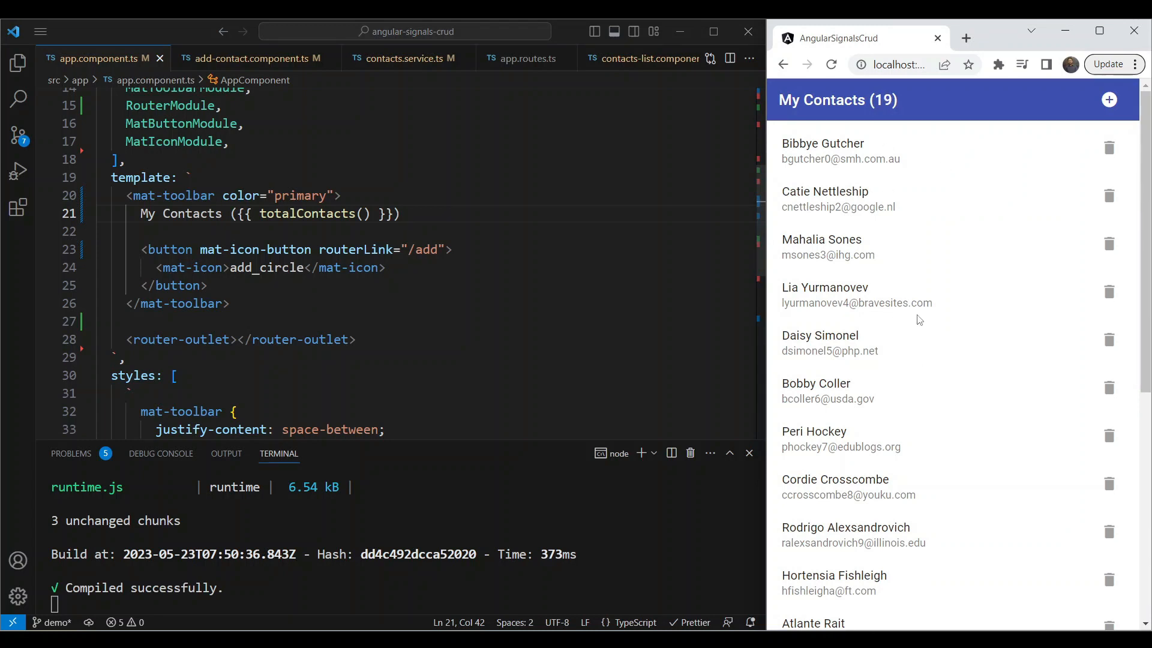
{"action": "mouse_move", "coordinate": [924, 533]}
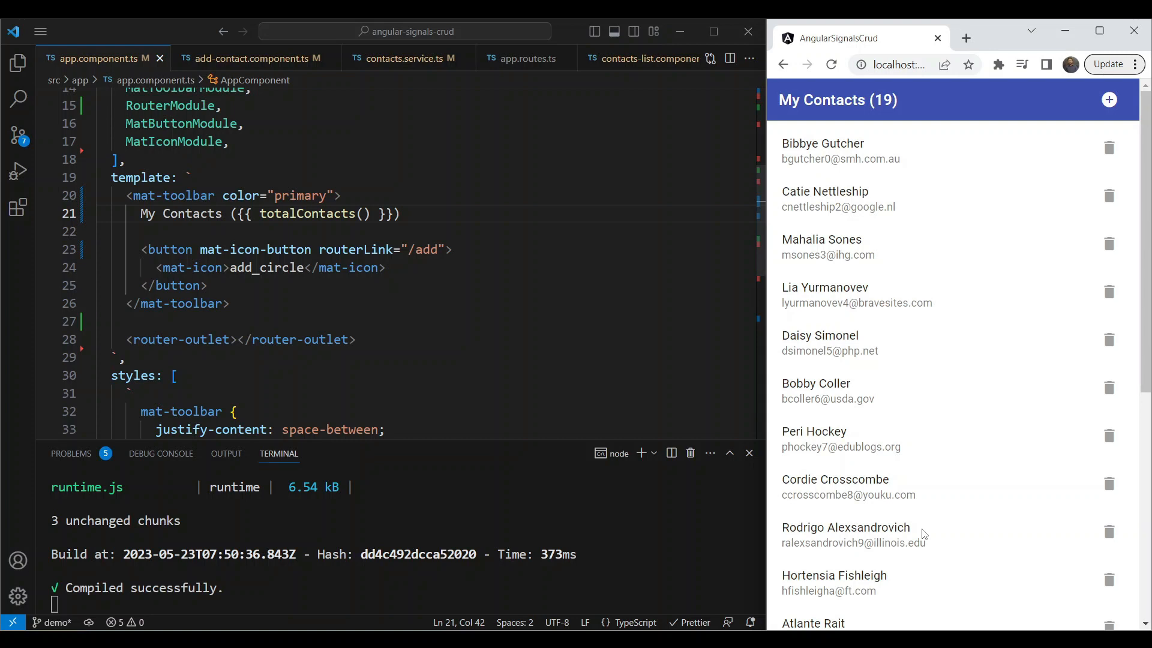
{"action": "mouse_move", "coordinate": [861, 503]}
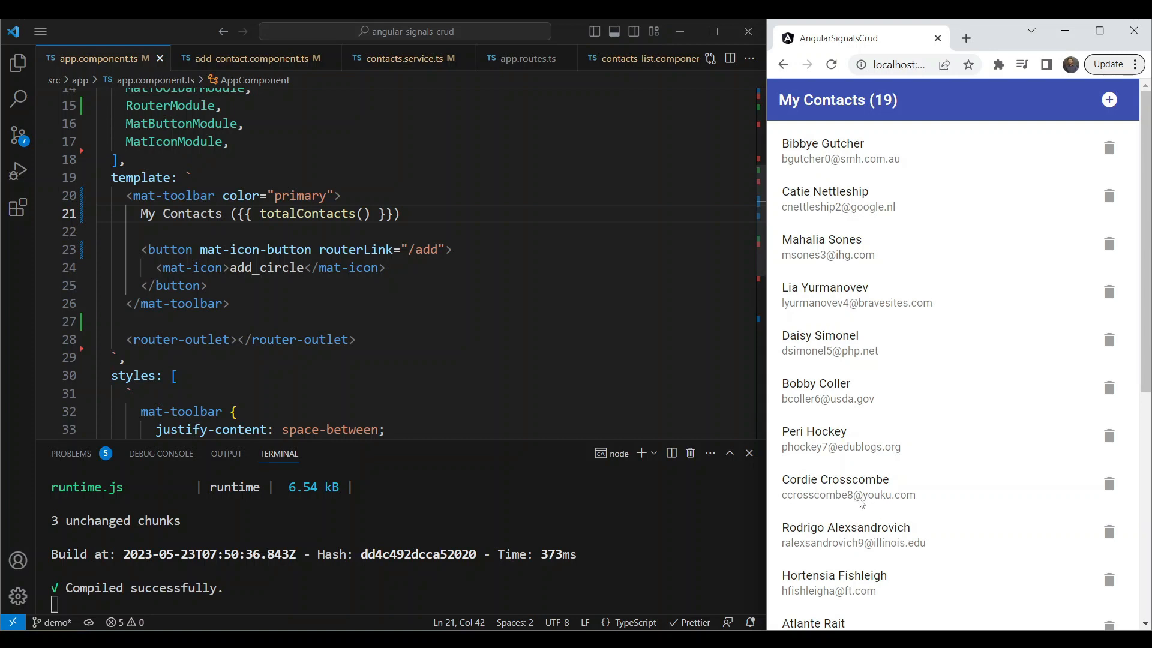
{"action": "left_click", "coordinate": [1109, 99]}
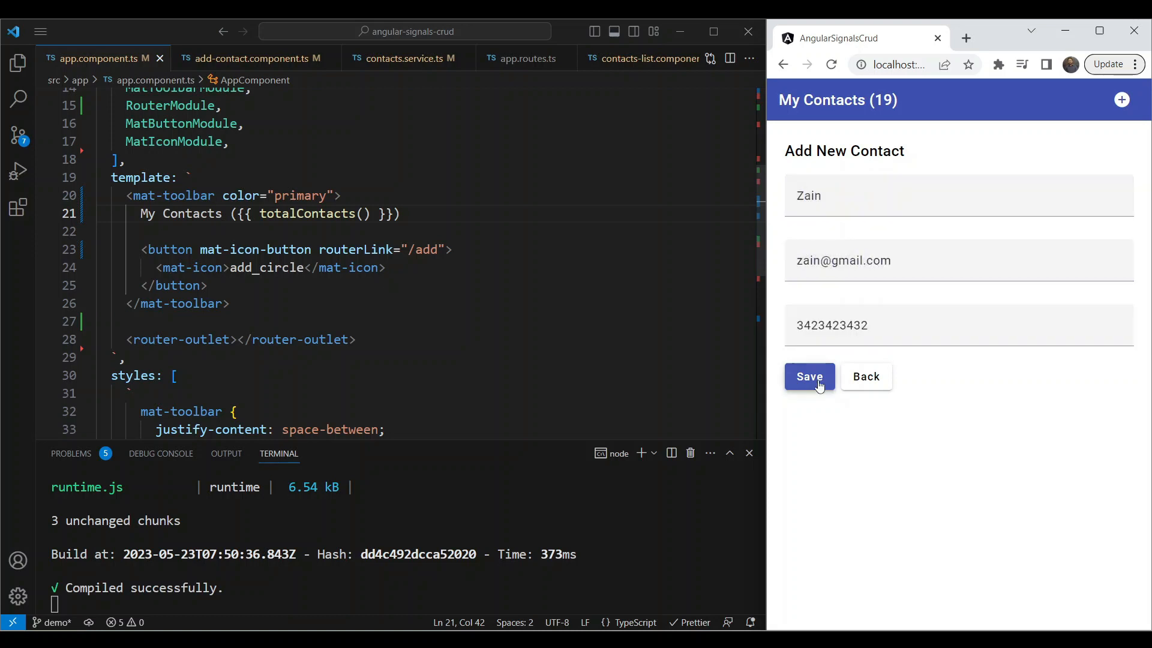
{"action": "left_click", "coordinate": [808, 376]}
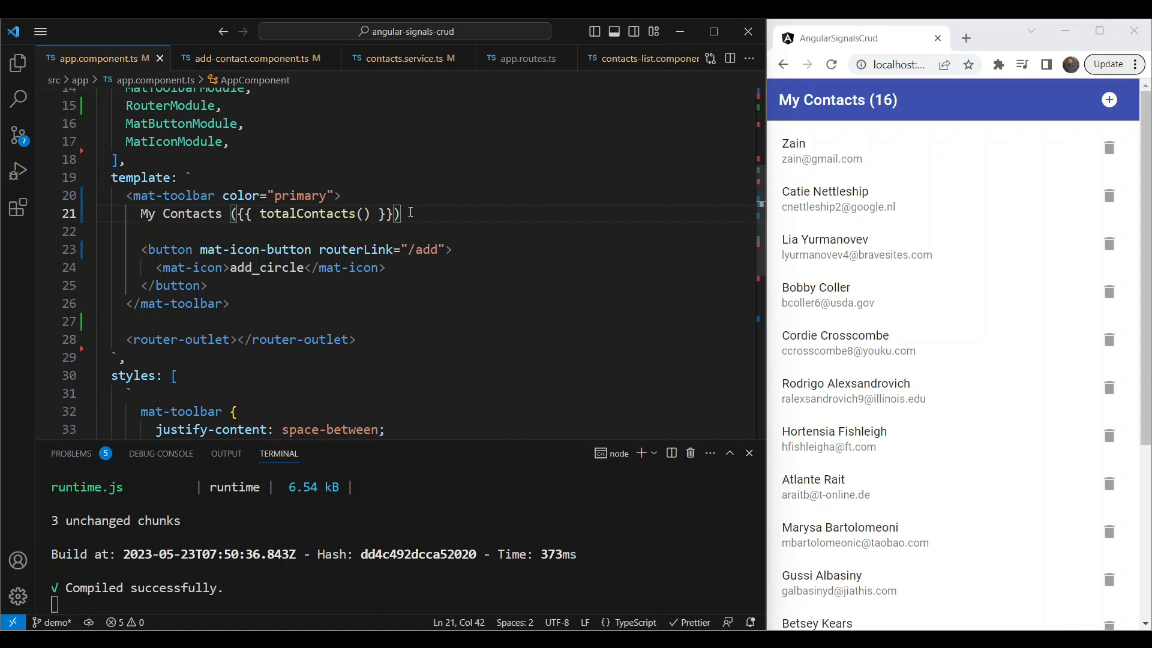
Add `maxReached = computed(() => this.totalContacts() >= 21);` below totalContacts in the service.
{"action": "key", "text": "ctrl+p"}
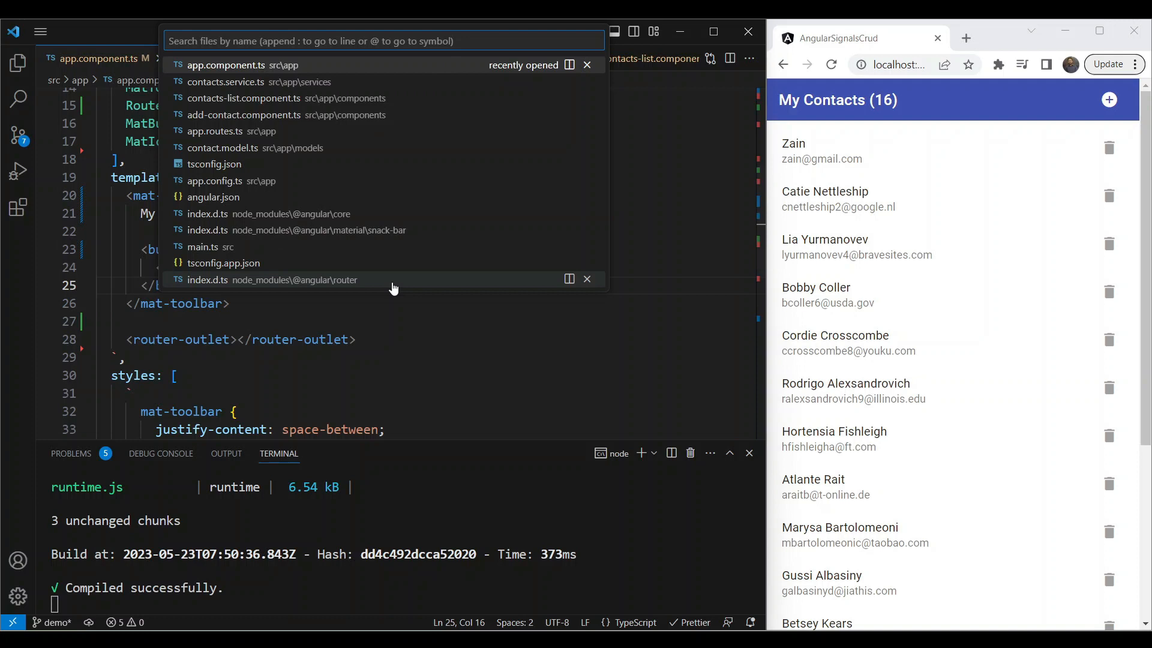
{"action": "left_click", "coordinate": [243, 81]}
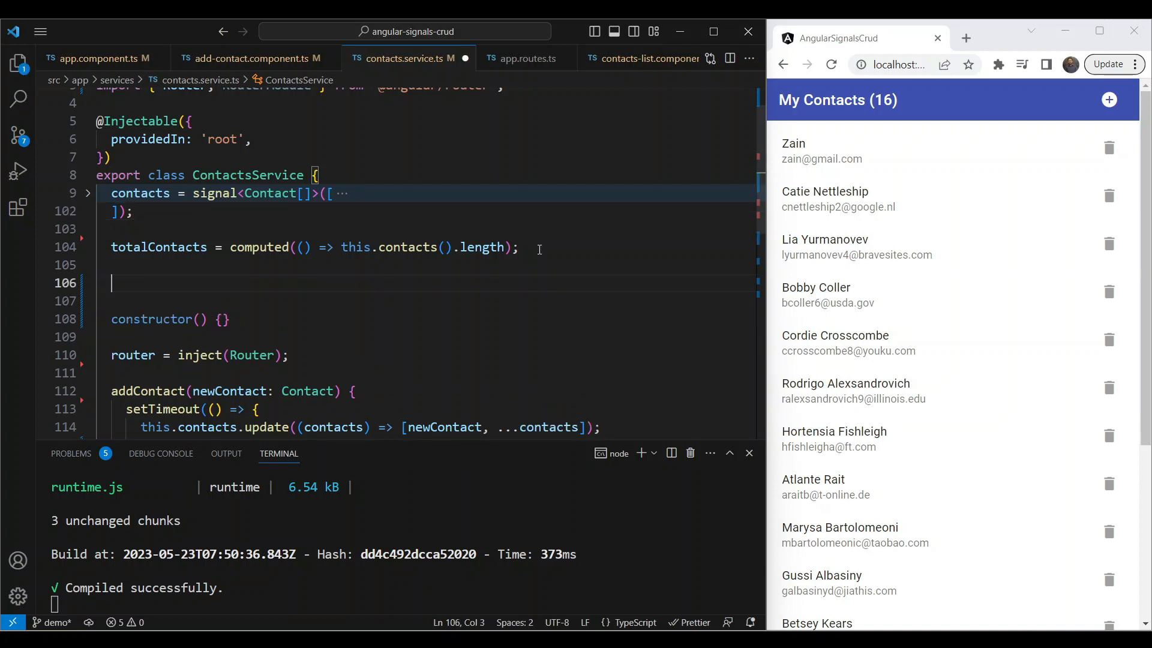
{"action": "type", "text": "max"}
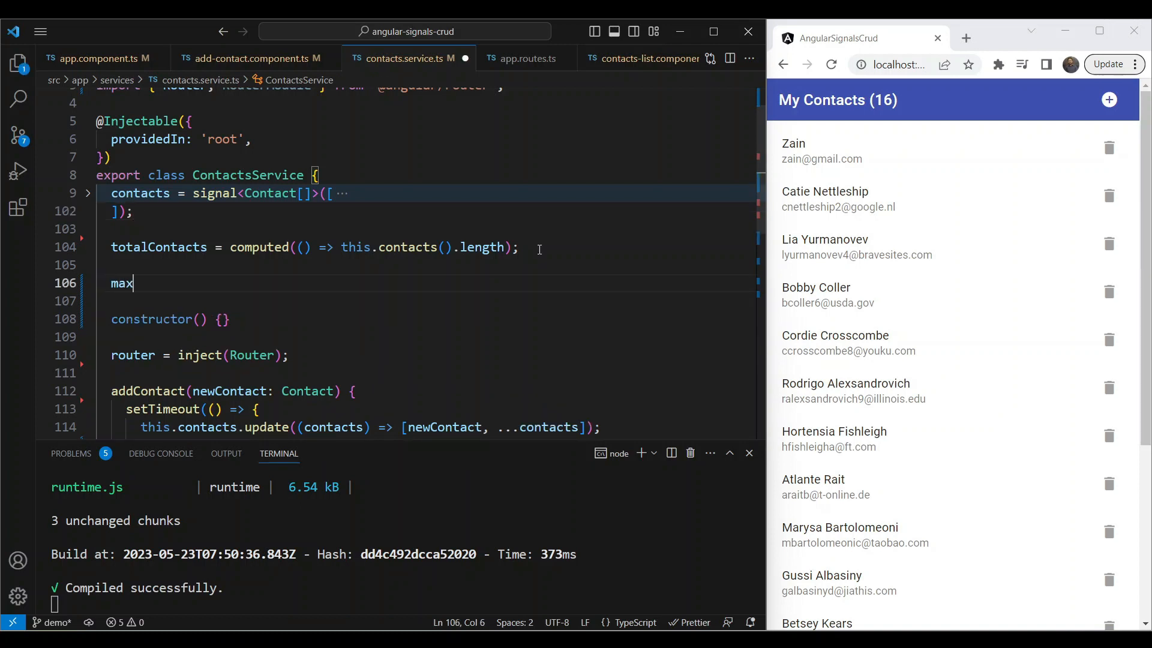
{"action": "type", "text": "Reached ="}
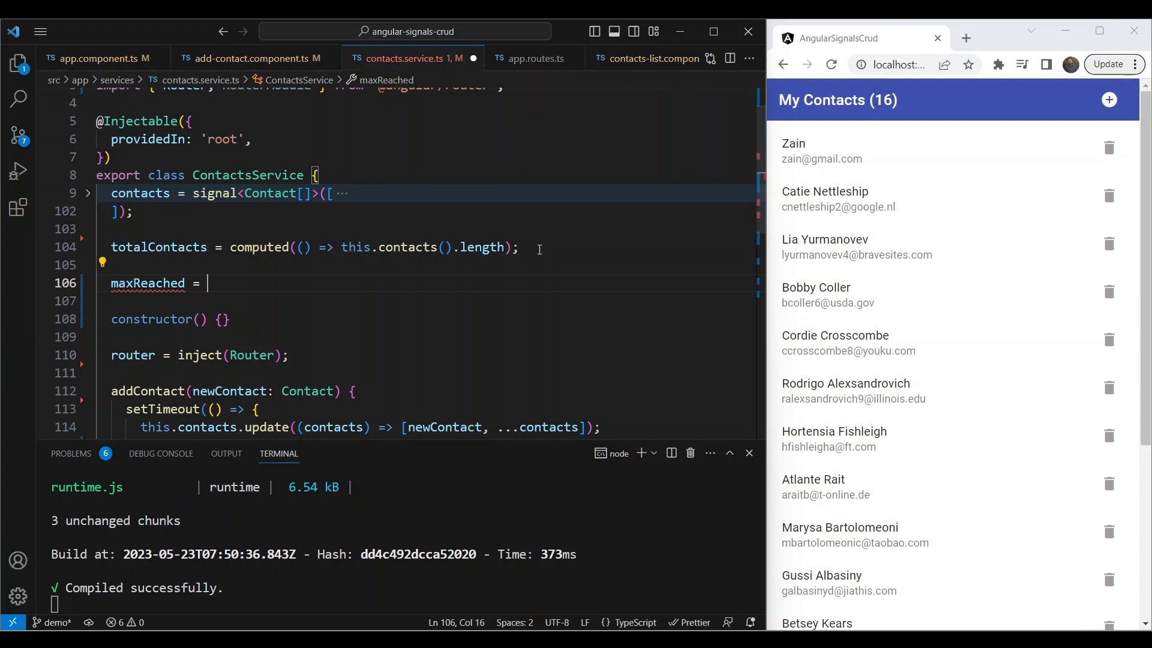
{"action": "type", "text": "computed(() =>"}
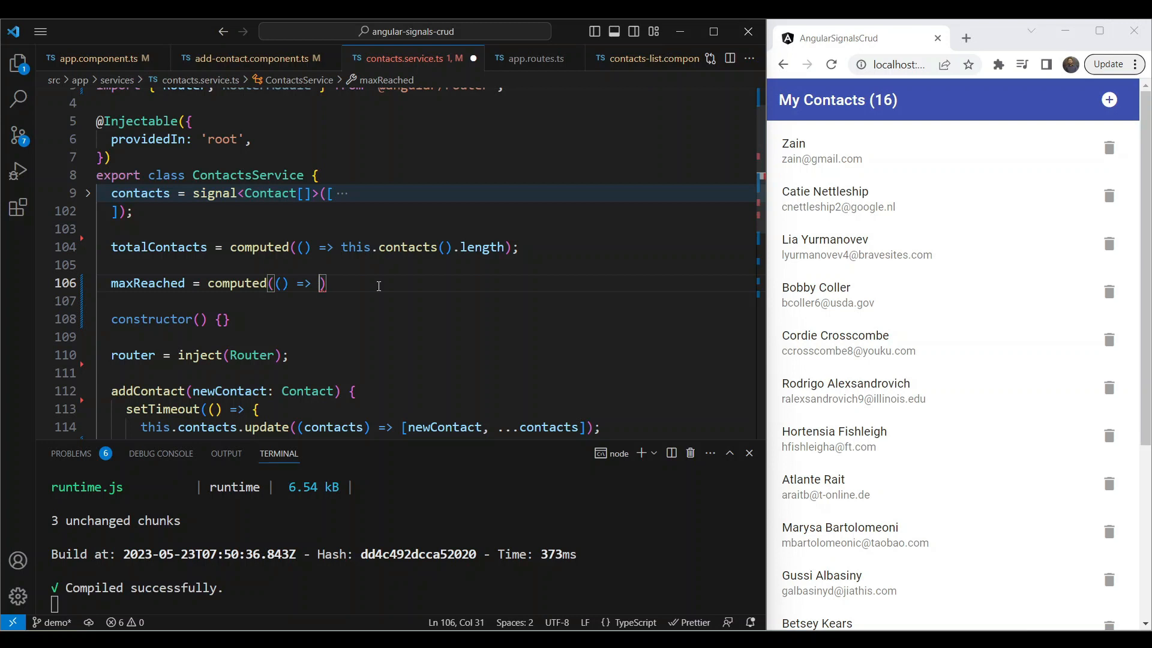
{"action": "type", "text": "this.totalContacts"}
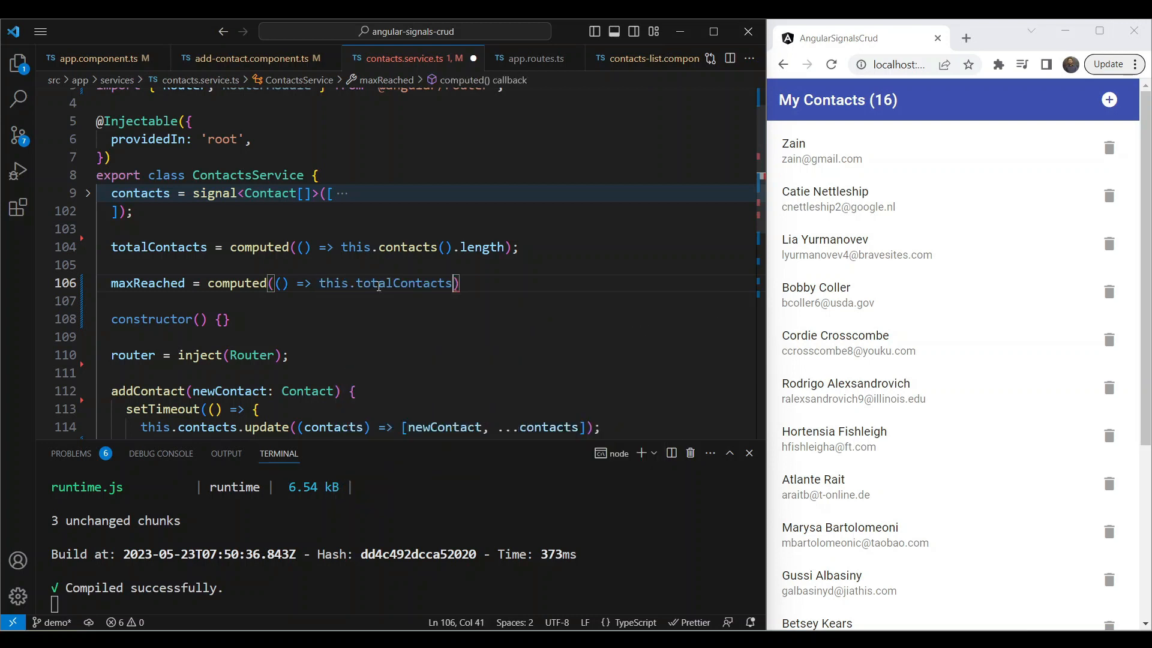
{"action": "type", "text": "()"}
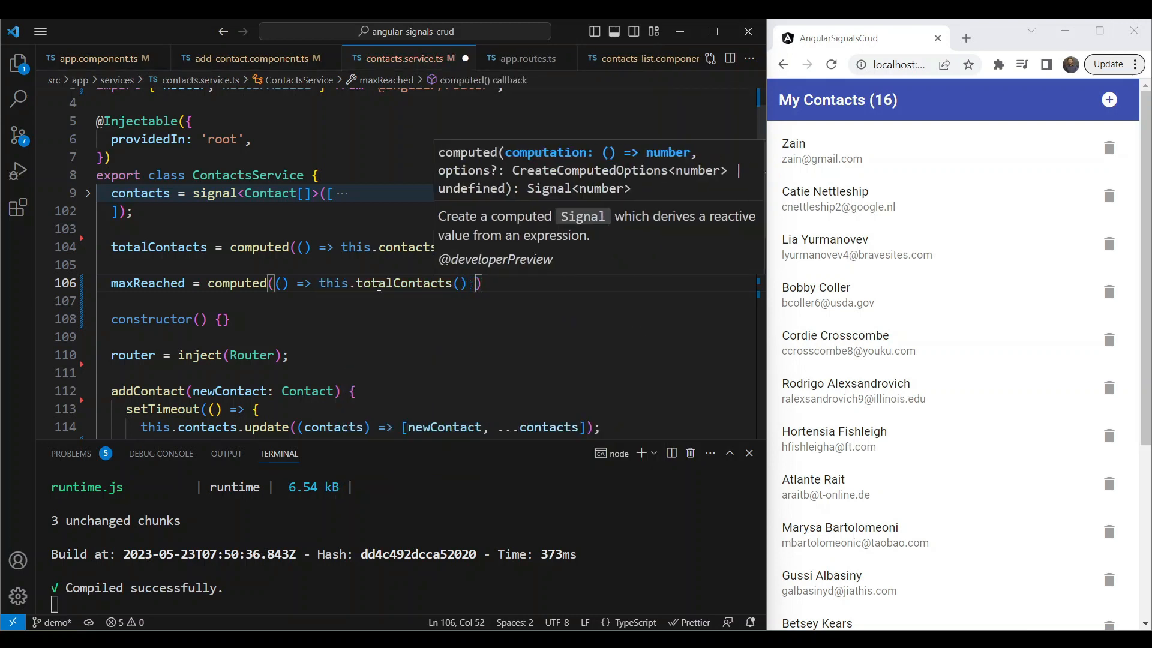
{"action": "type", "text": ">="}
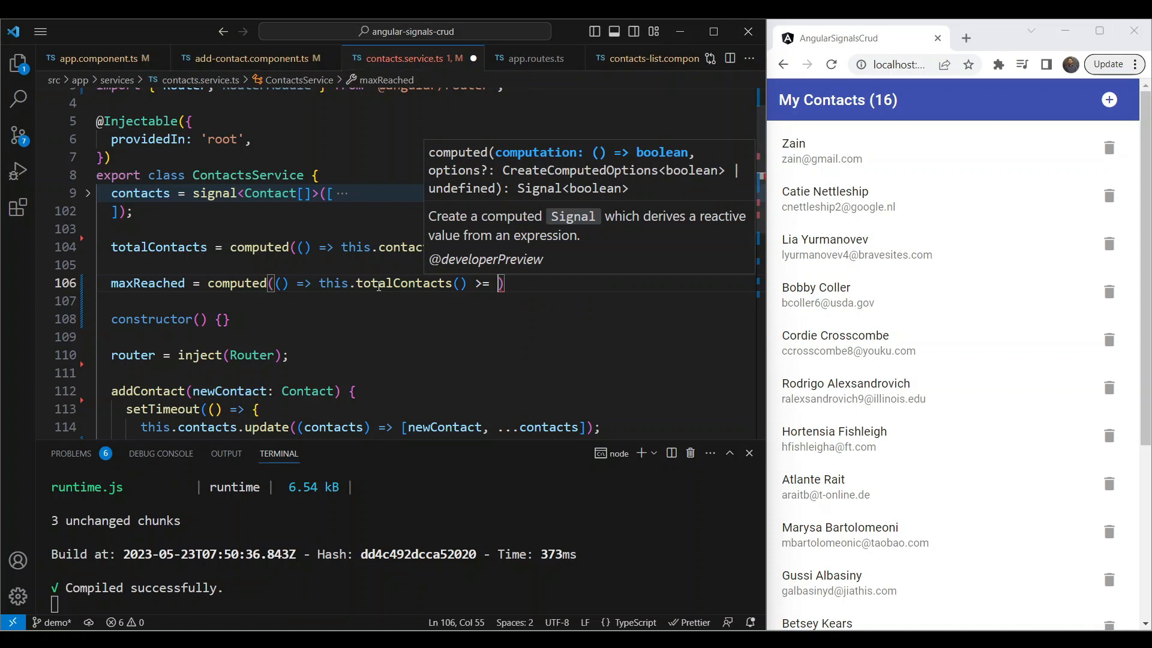
{"action": "type", "text": "21"}
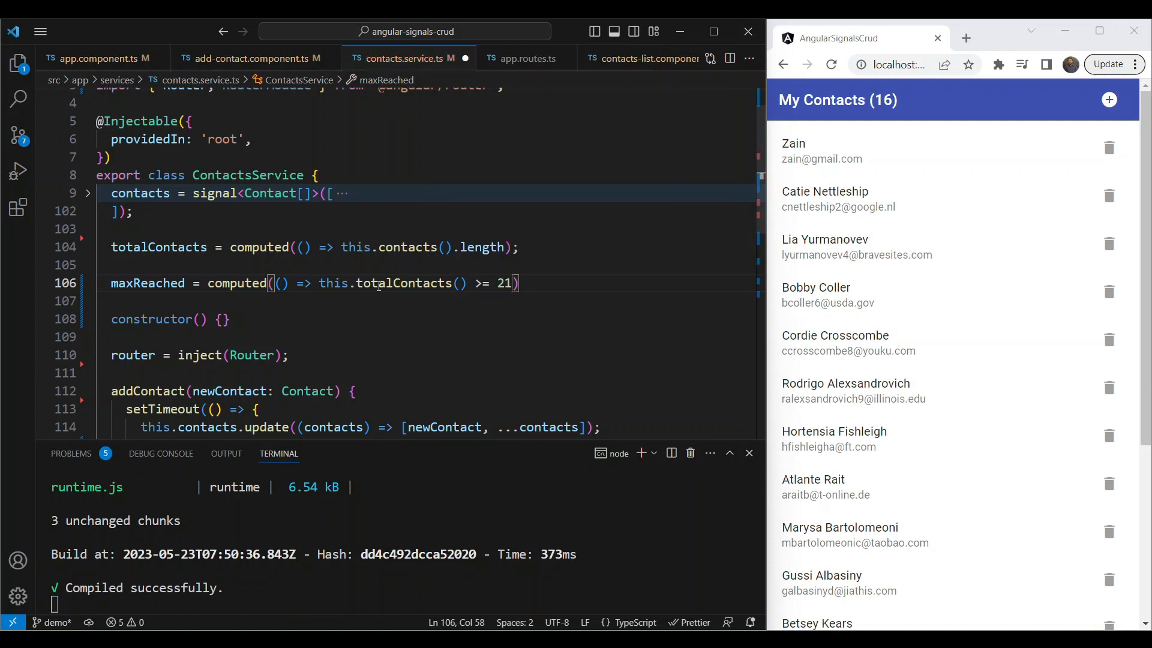
{"action": "type", "text": ";"}
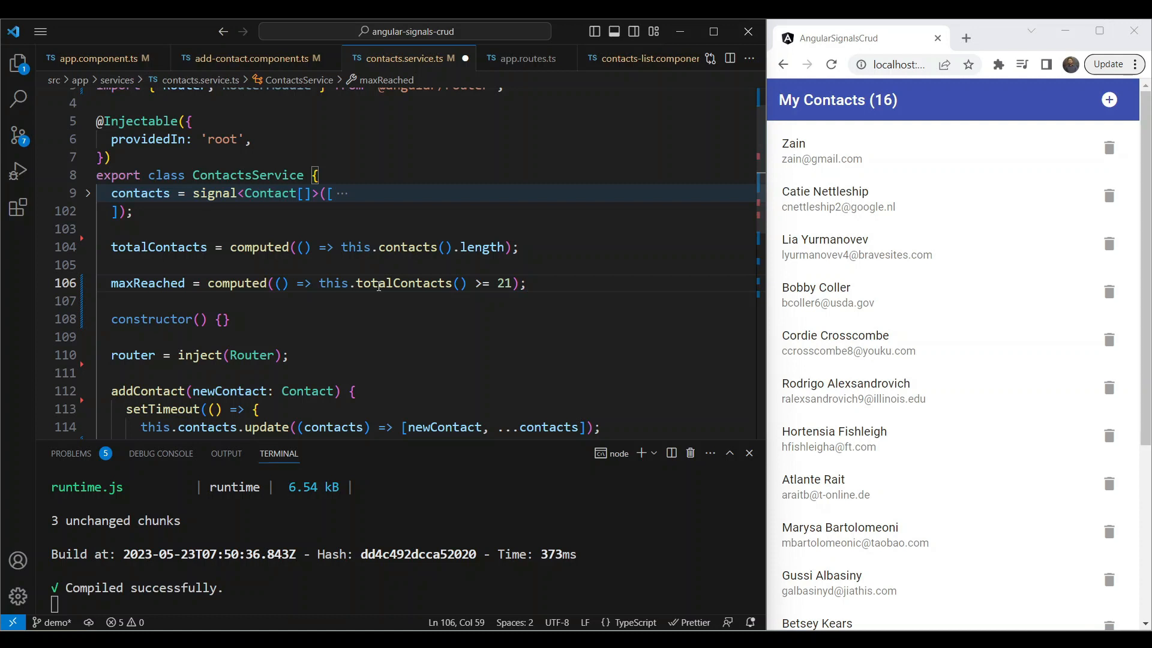
{"action": "left_click", "coordinate": [525, 284]}
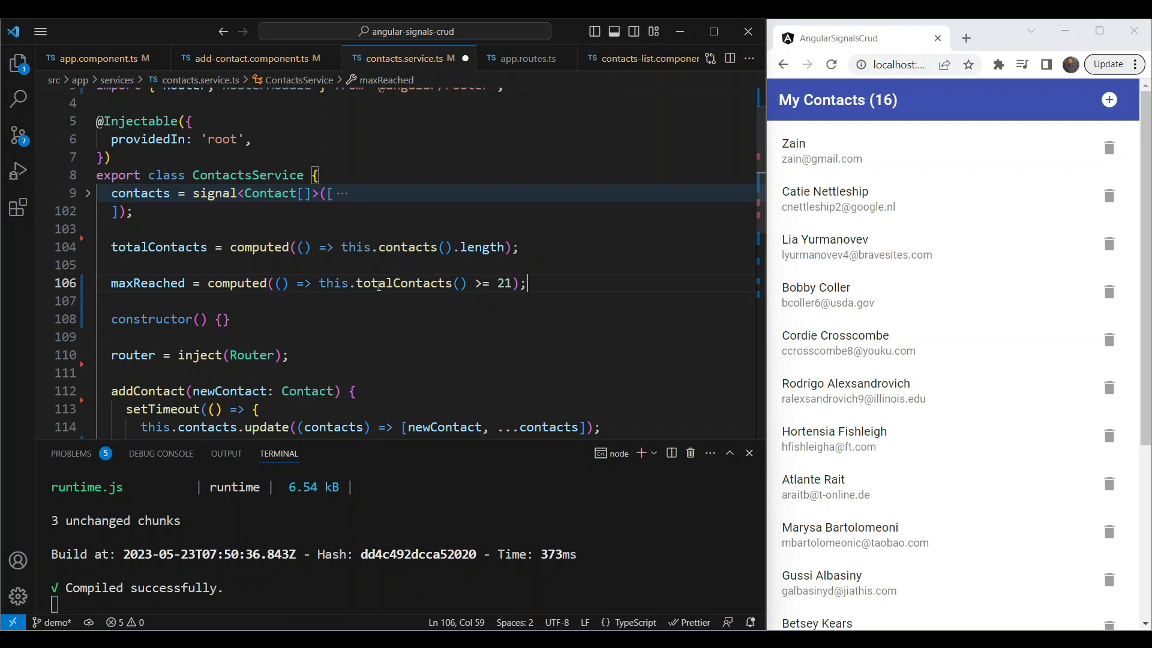
{"action": "mouse_move", "coordinate": [574, 285]}
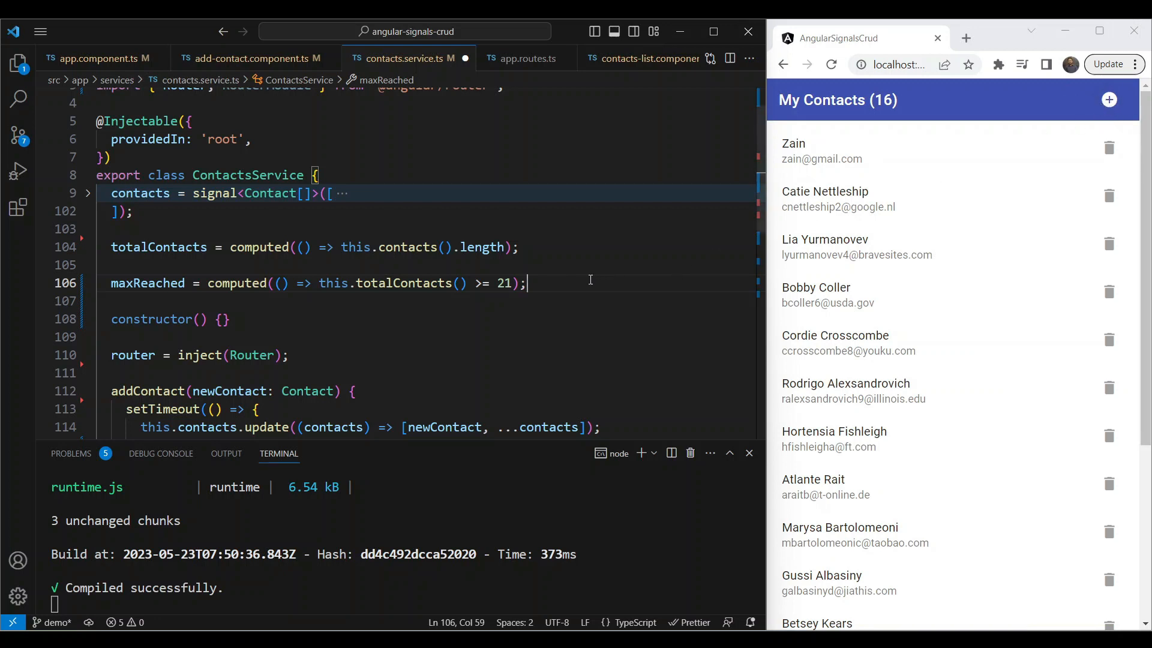
{"action": "double_click", "coordinate": [147, 283]}
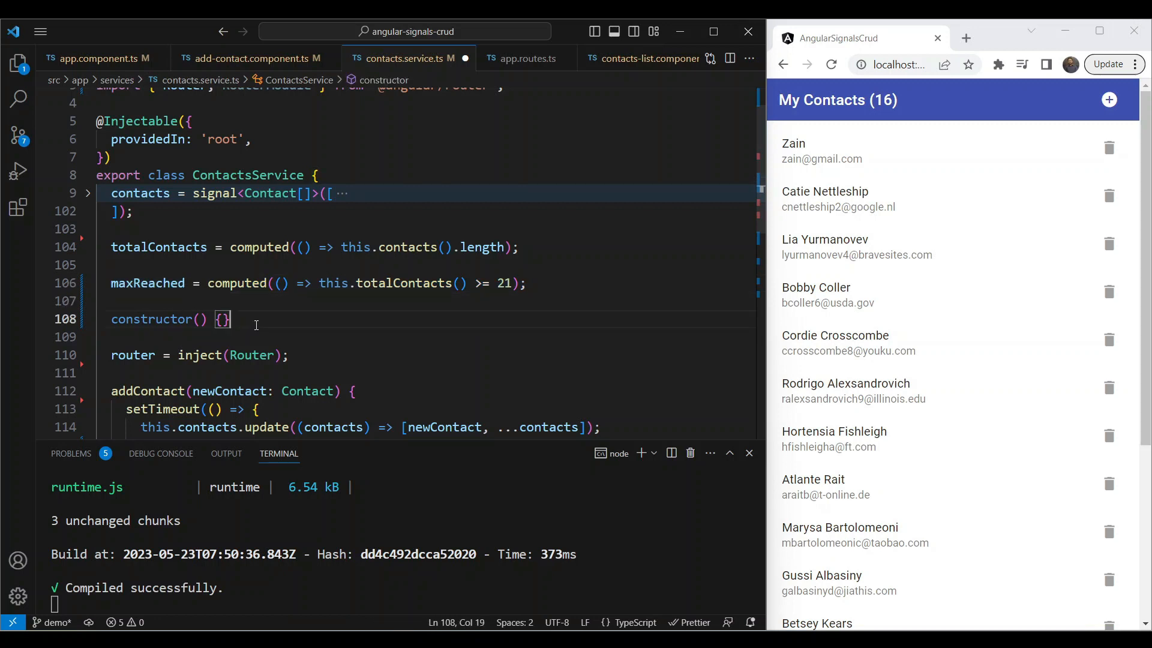
In app.component.ts inject MatSnackBar and ContactsService and start an effect in the constructor.
{"action": "left_click", "coordinate": [110, 156]}
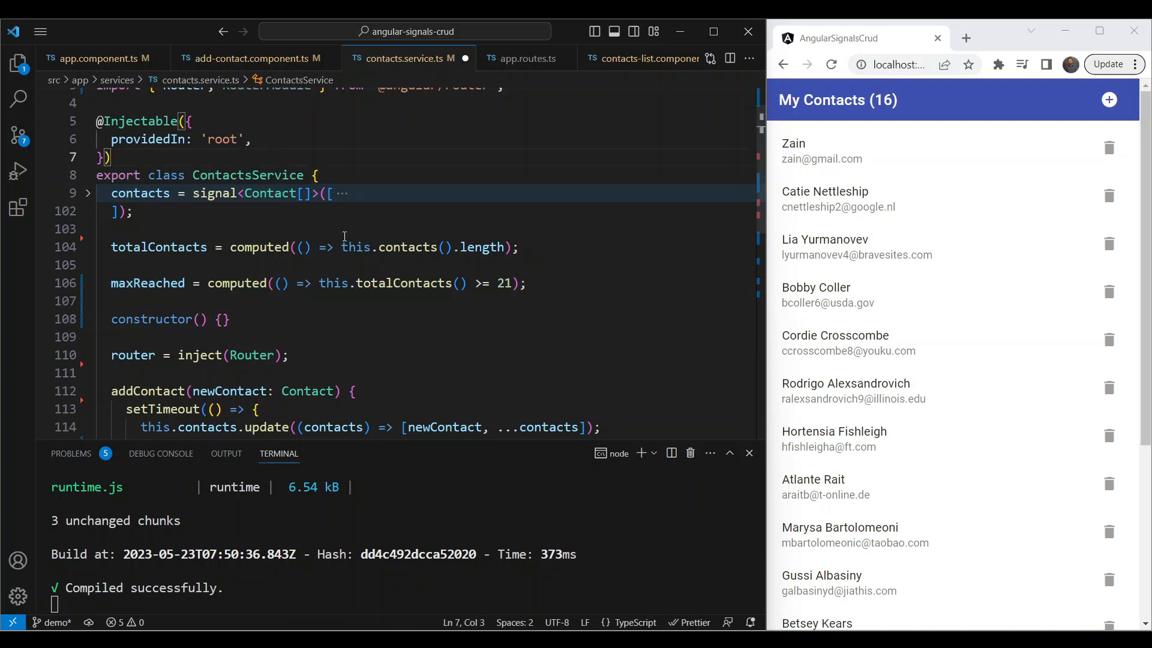
{"action": "left_click", "coordinate": [99, 58]}
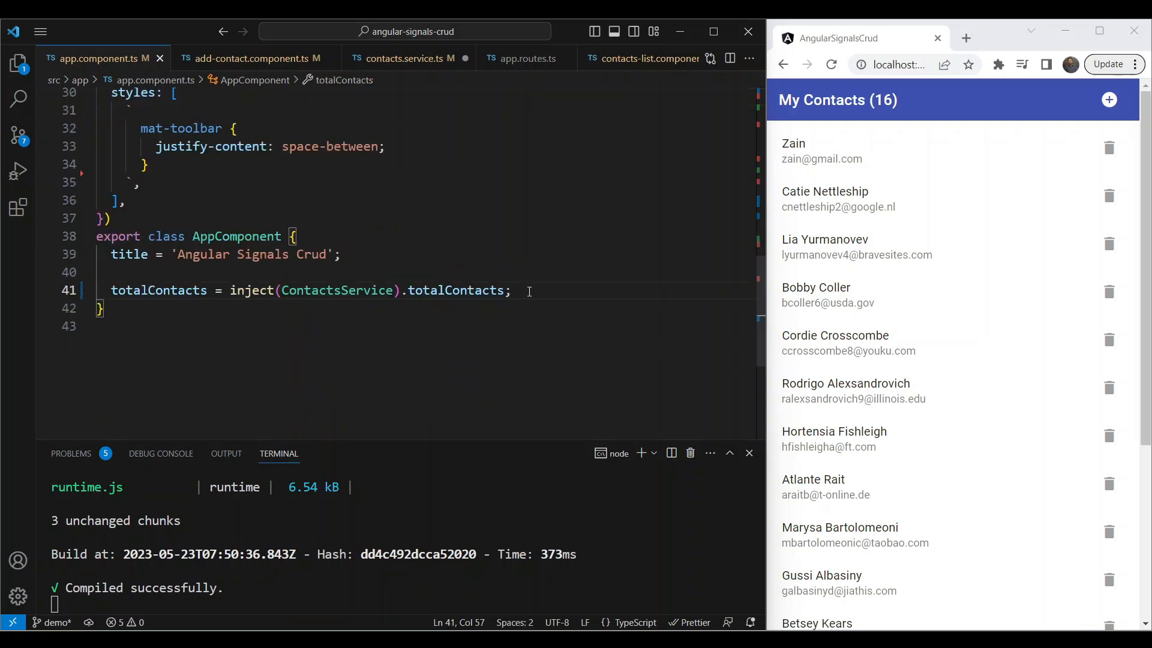
{"action": "type", "text": "snackba"}
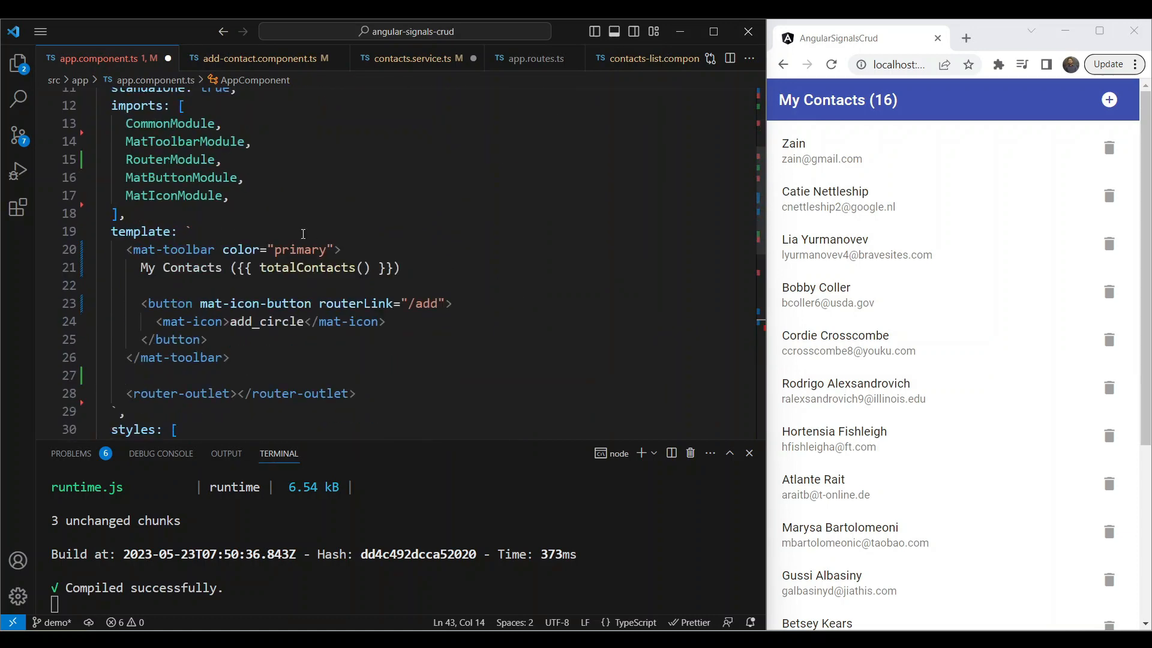
{"action": "type", "text": "MatSnackBar);"}
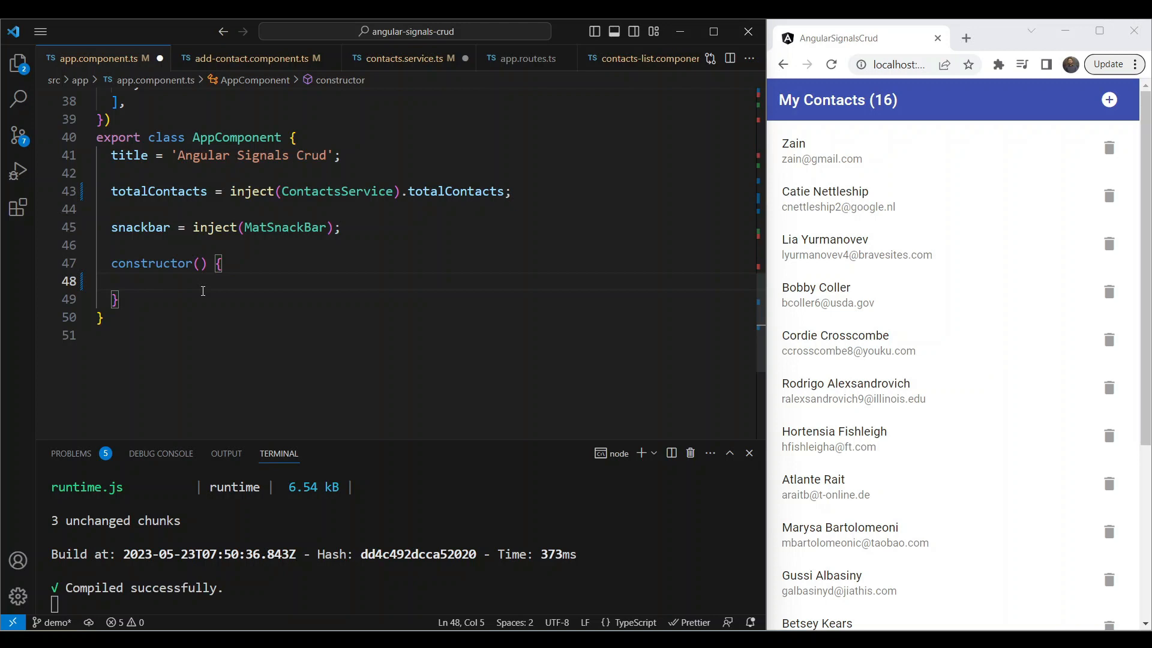
{"action": "type", "text": "effect(() => {"}
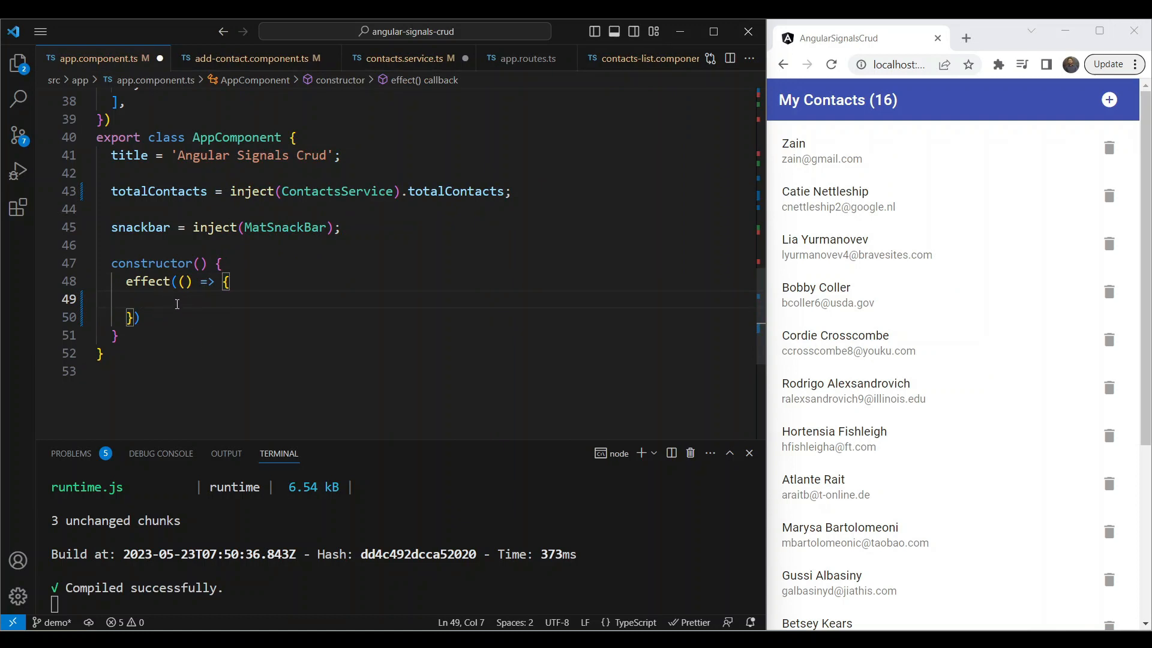
{"action": "mouse_move", "coordinate": [311, 311]}
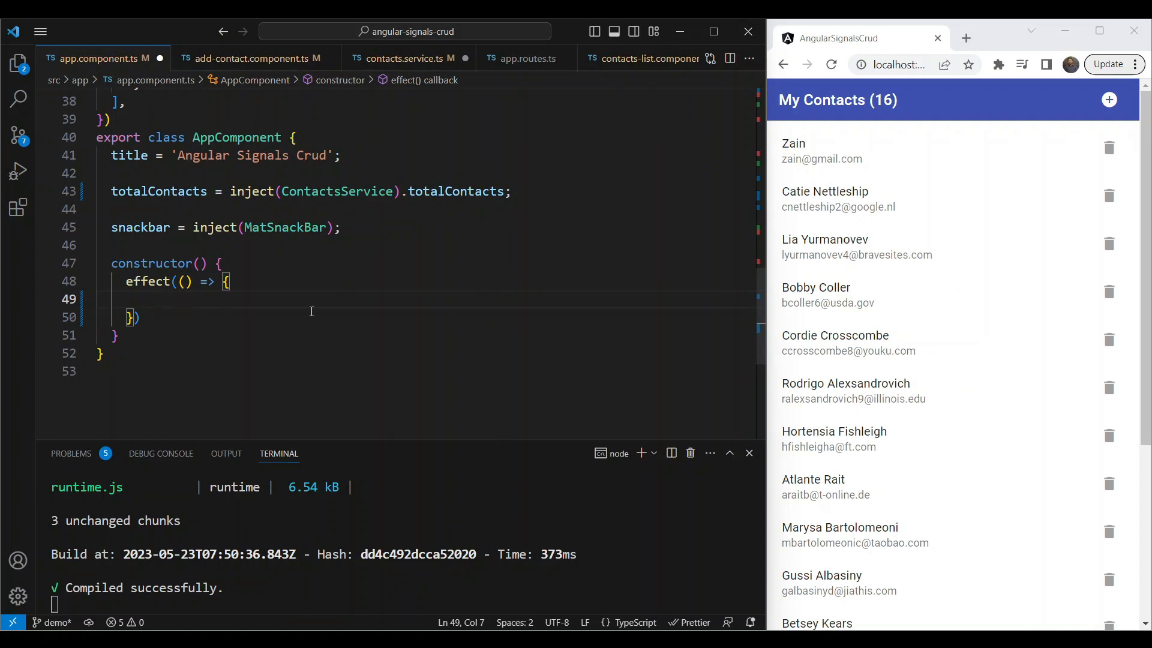
{"action": "mouse_move", "coordinate": [420, 168]}
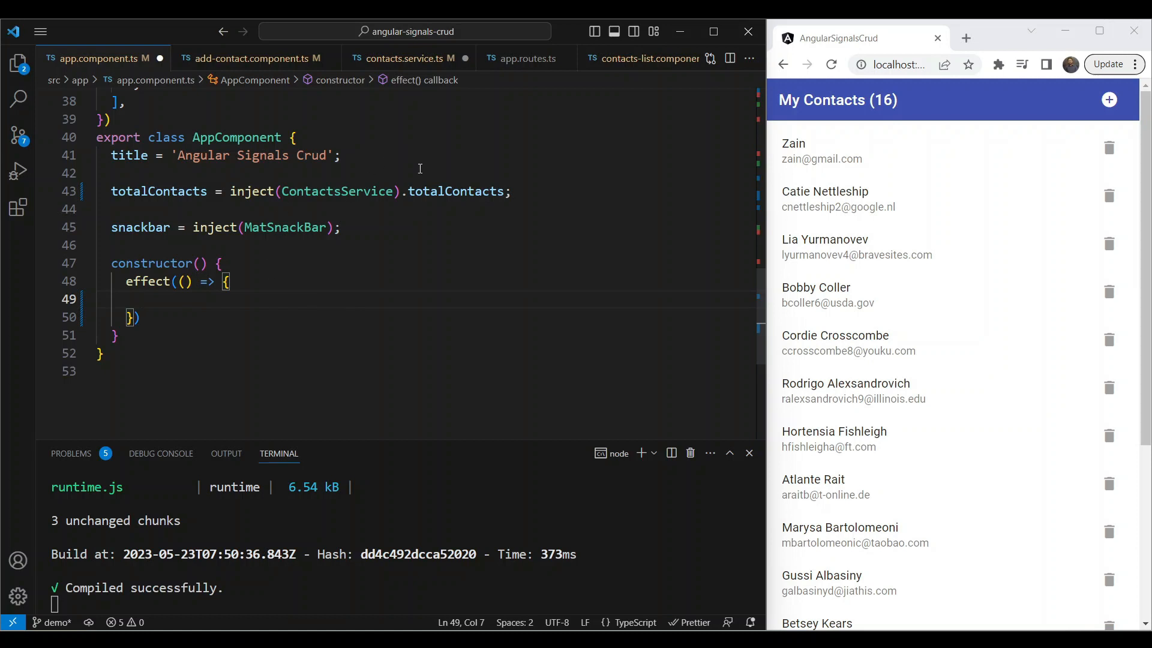
{"action": "type", "text": "conta"}
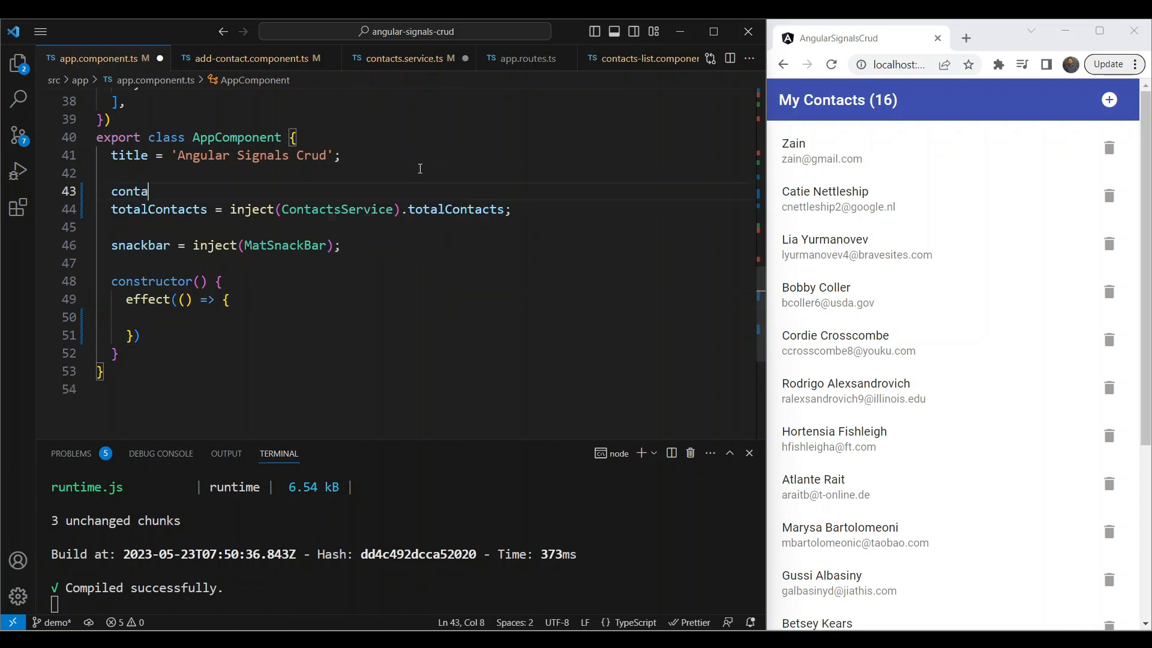
{"action": "type", "text": "ctsService = inject(ContactsService);"}
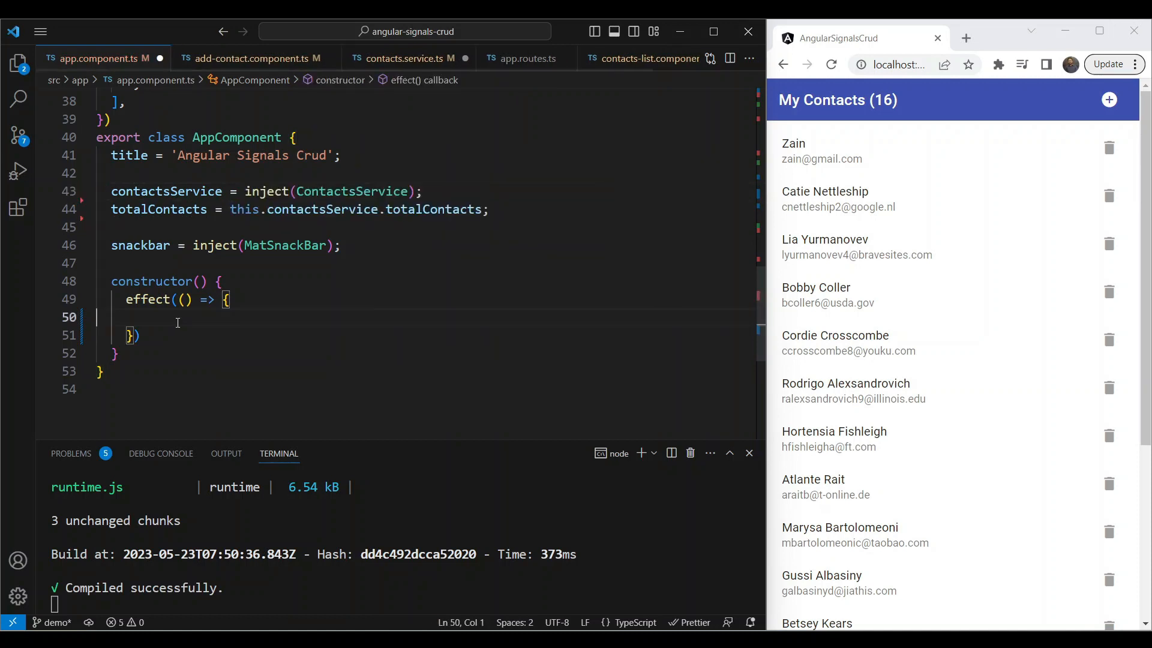
Inside the effect, call snackbar.open with the limit message when contactsService.maxReached().
{"action": "type", "text": "if (this.c"}
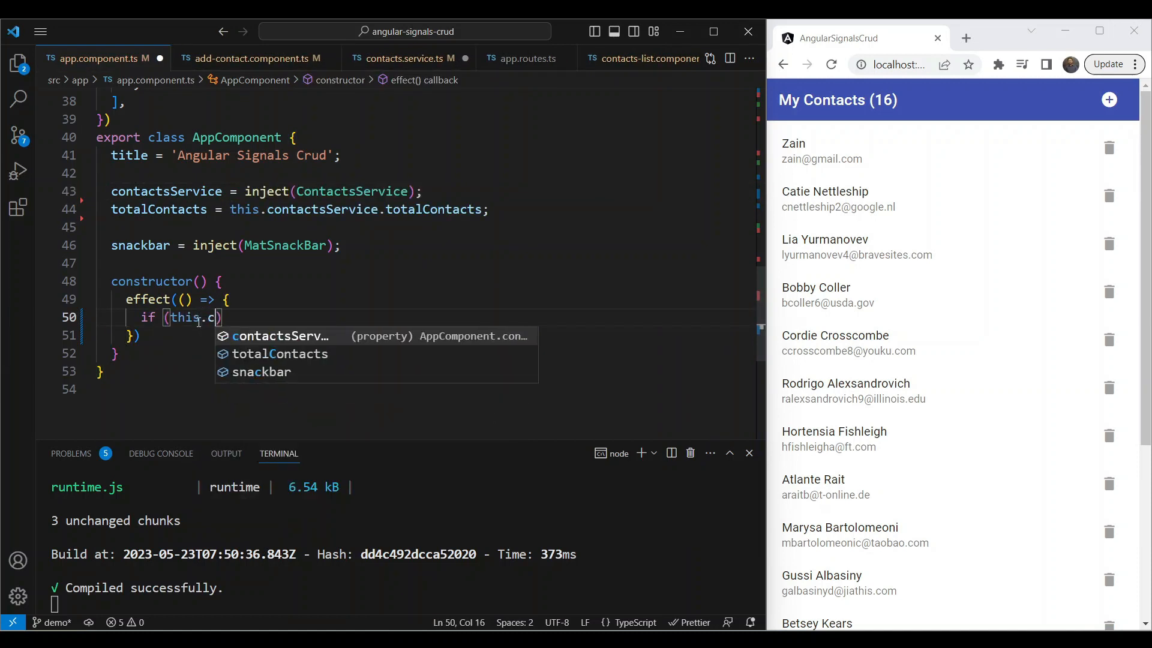
{"action": "type", "text": "ontactsService."}
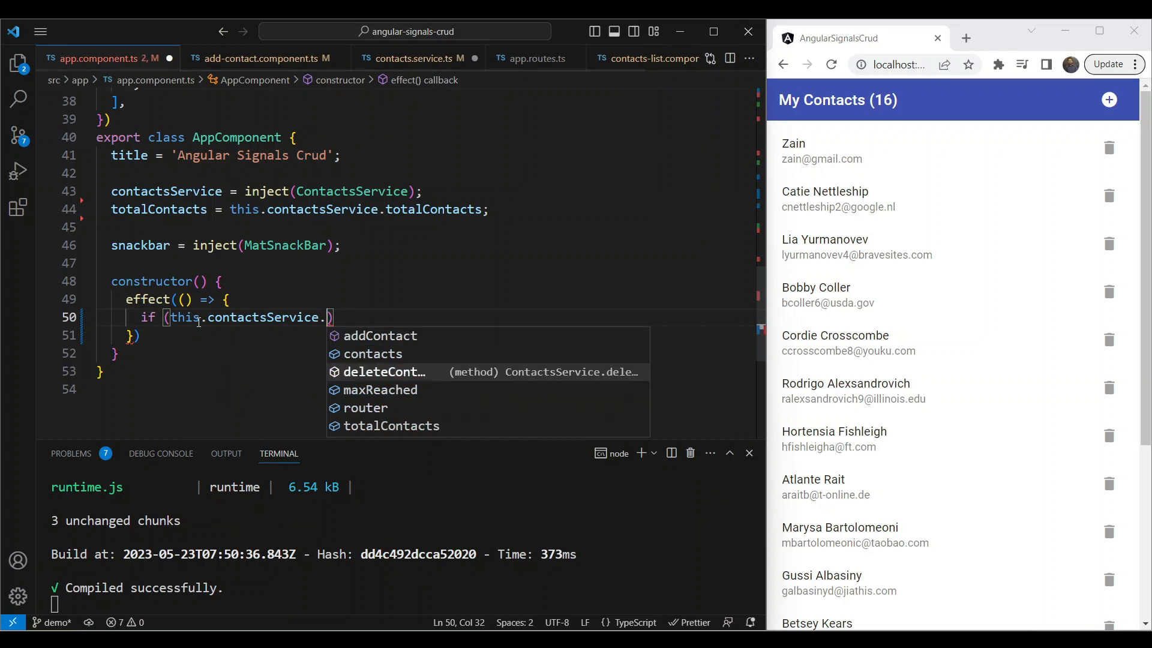
{"action": "type", "text": "maxReached()"}
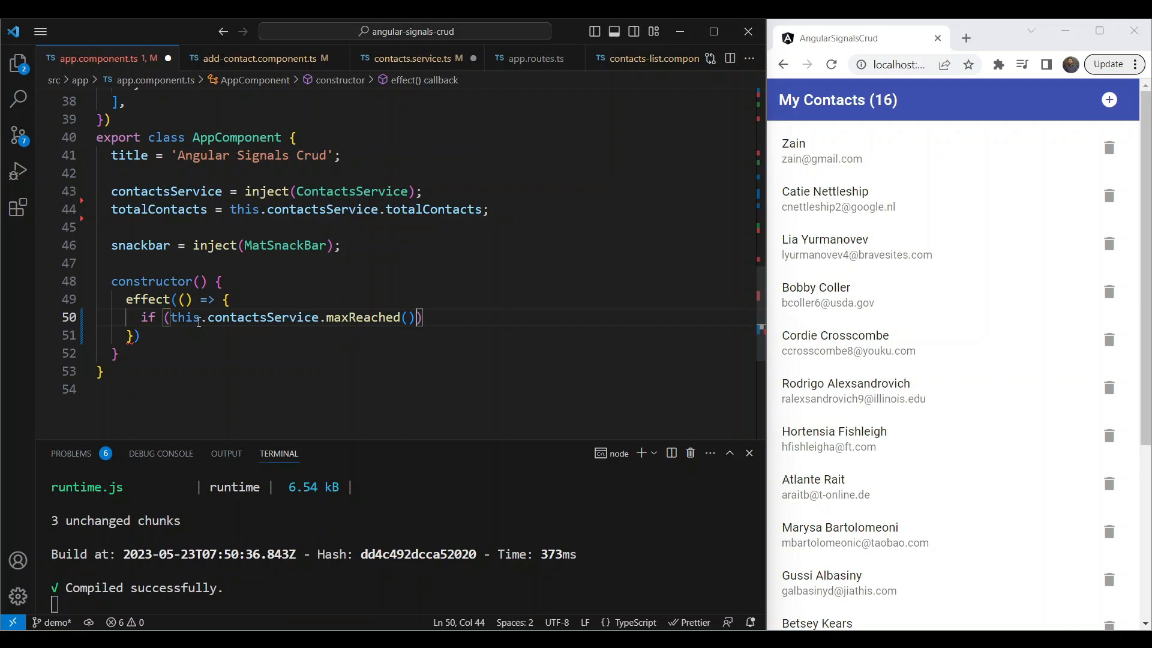
{"action": "key", "text": "Right"}
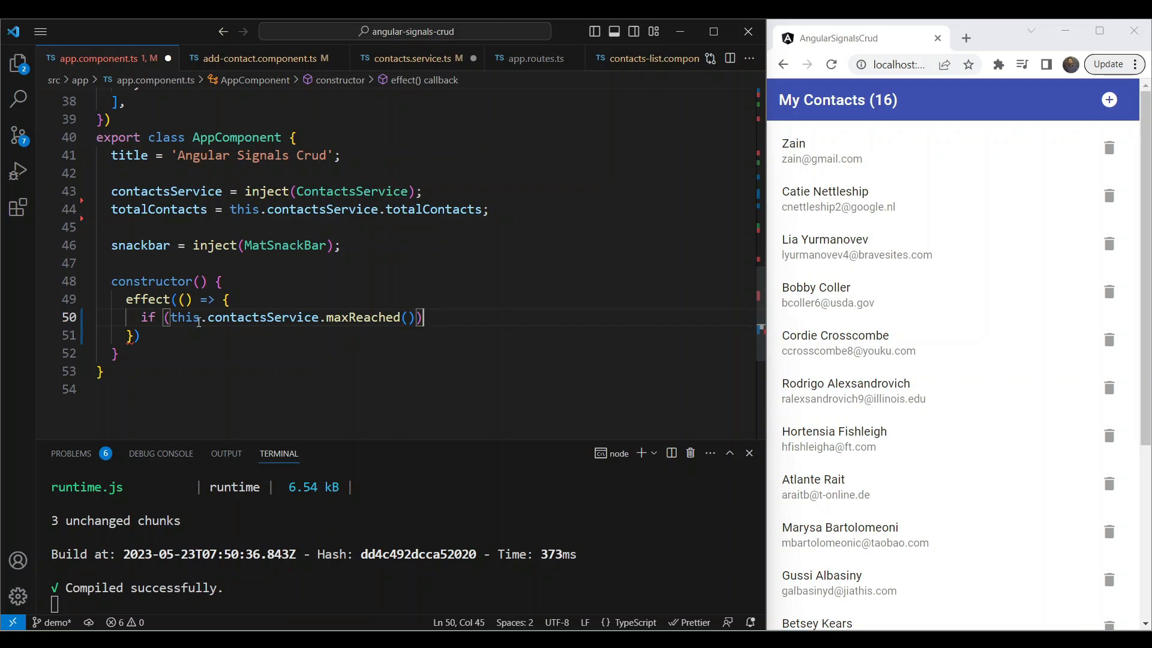
{"action": "type", "text": "{"}
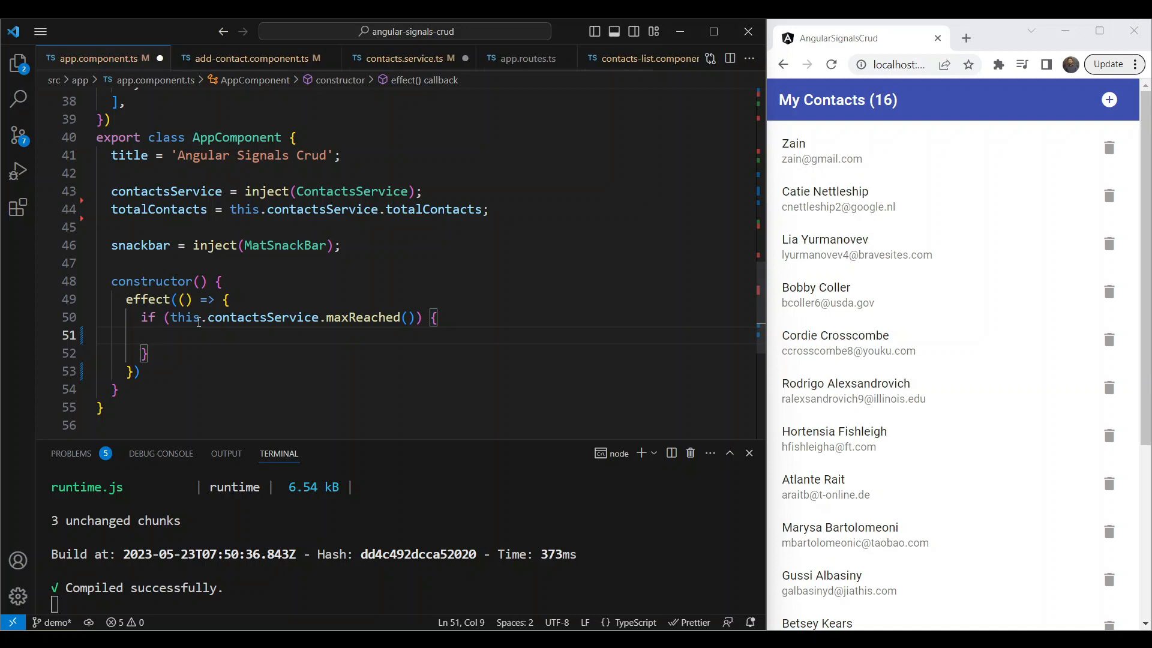
{"action": "type", "text": "this.snackbar.open"}
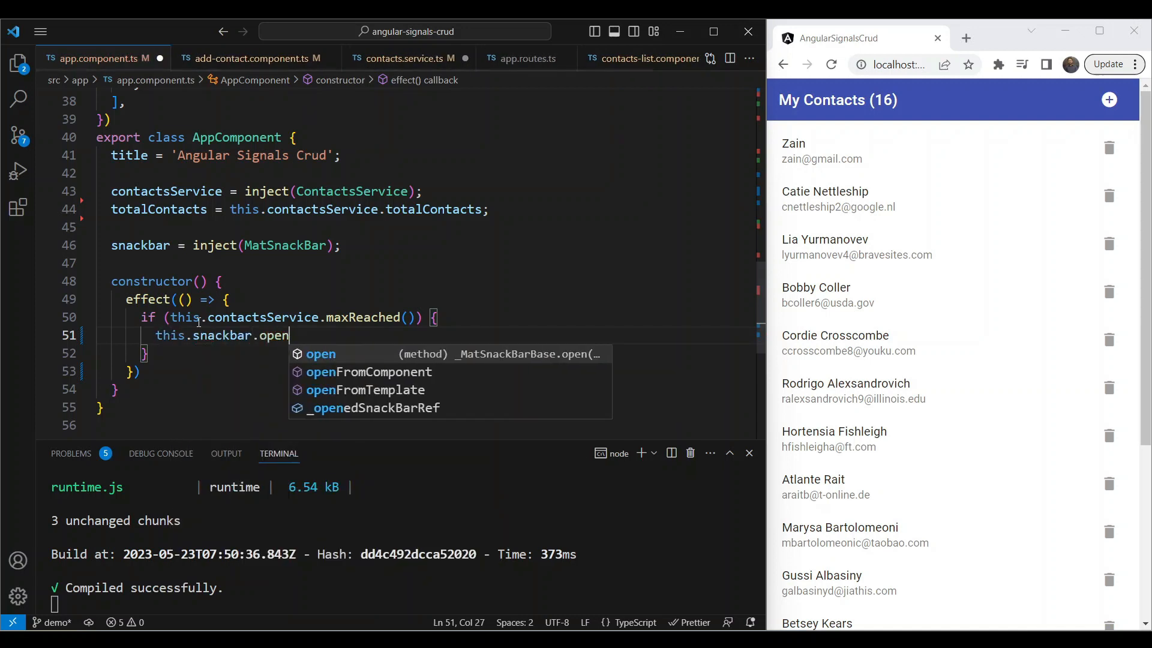
{"action": "type", "text": "(\"P1\""}
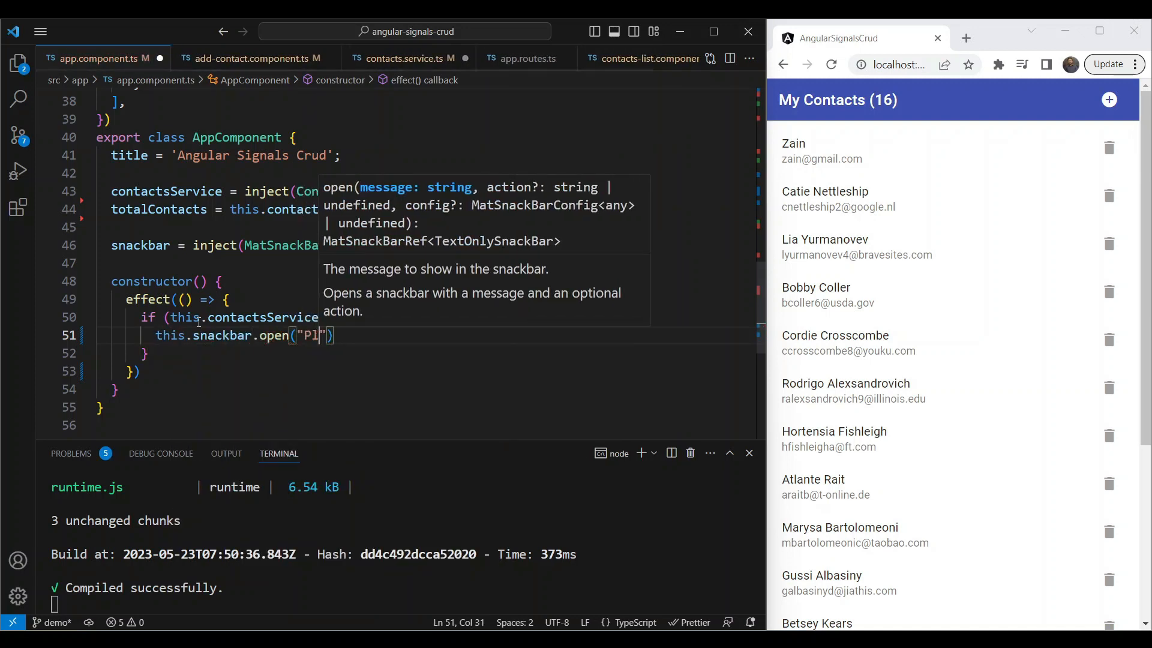
{"action": "key", "text": "BackSpace"}
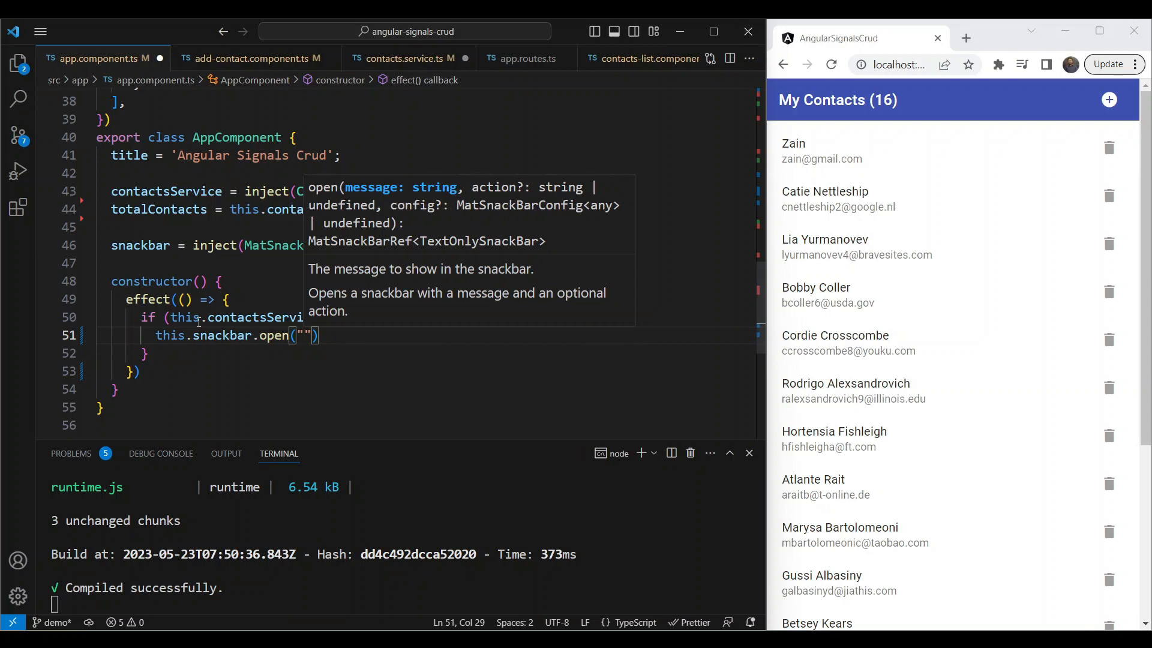
{"action": "type", "text": "You've reached your limit. Please remove some contacts before adding again!\""}
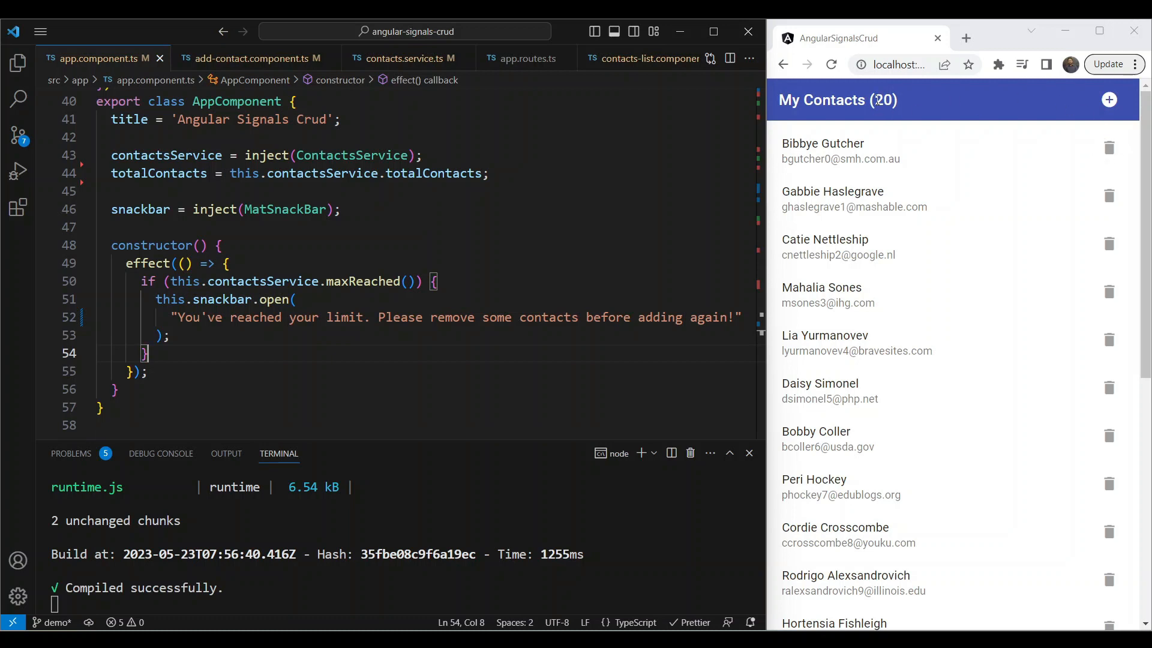
{"action": "left_click", "coordinate": [1109, 99]}
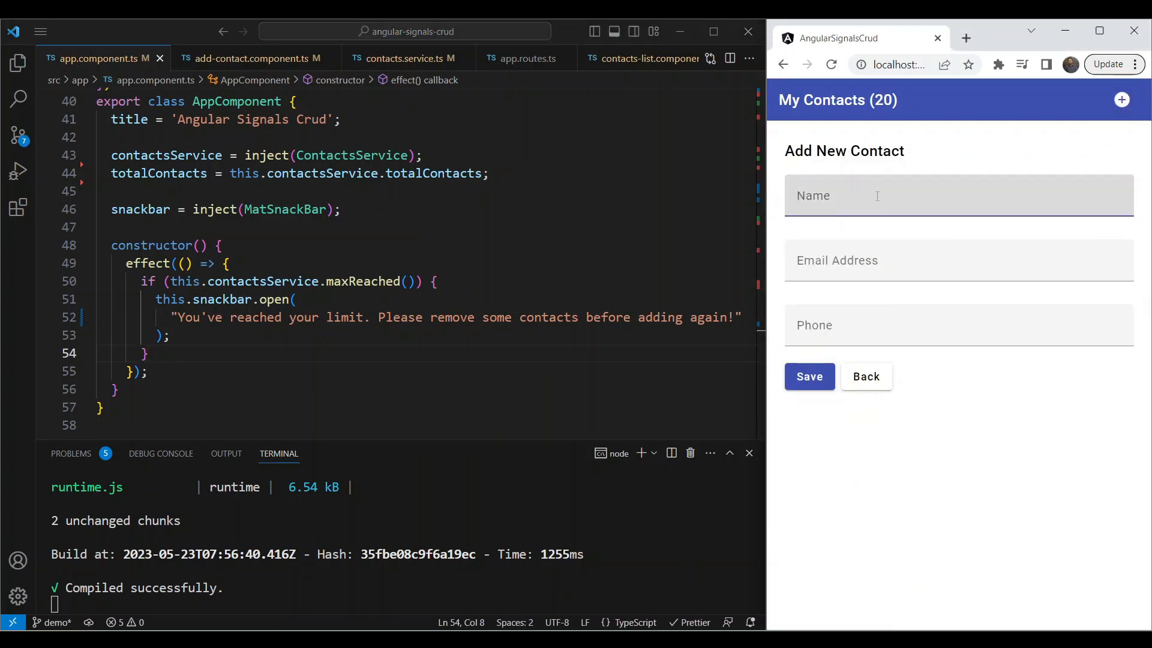
{"action": "type", "text": "Zoaib"}
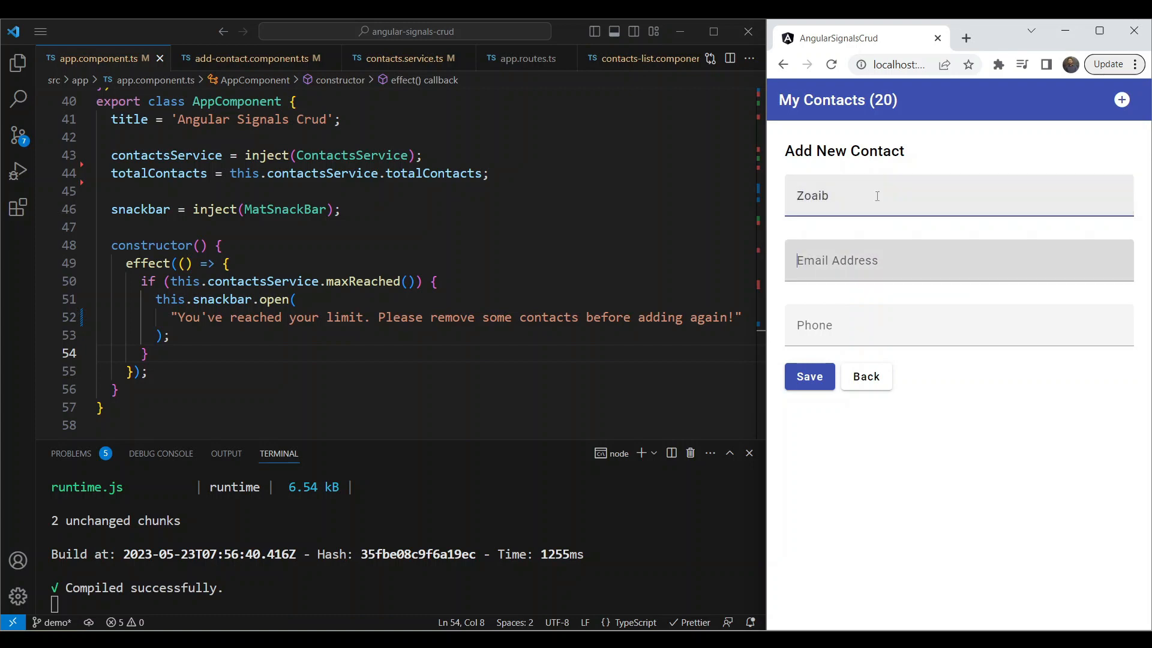
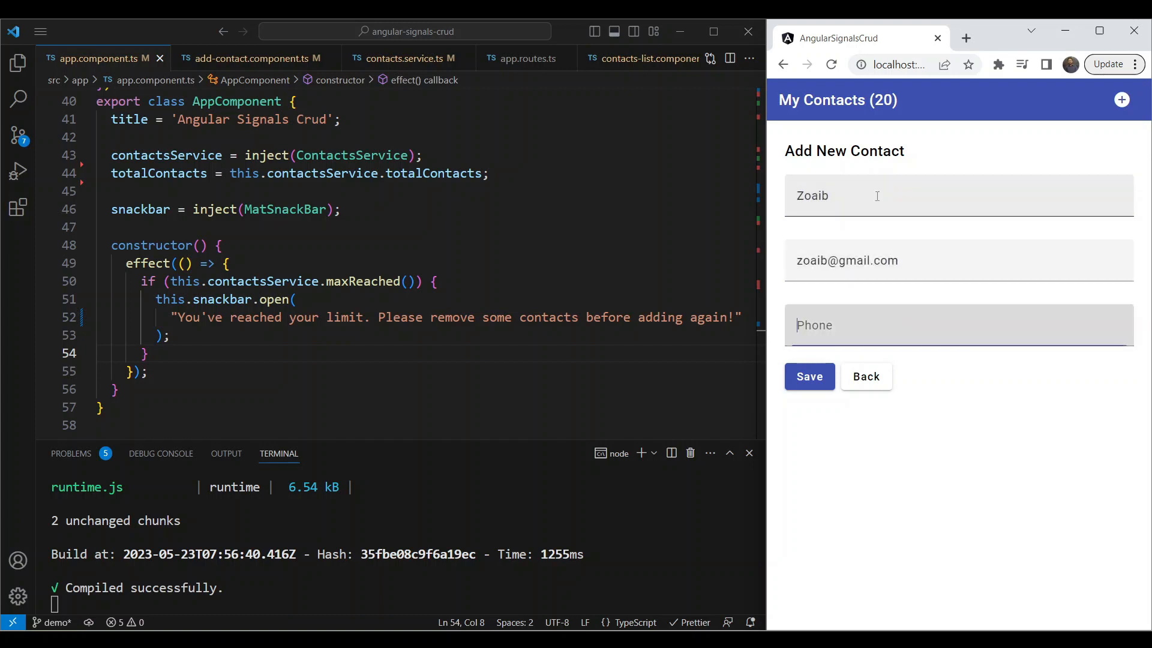
{"action": "left_click", "coordinate": [807, 376]}
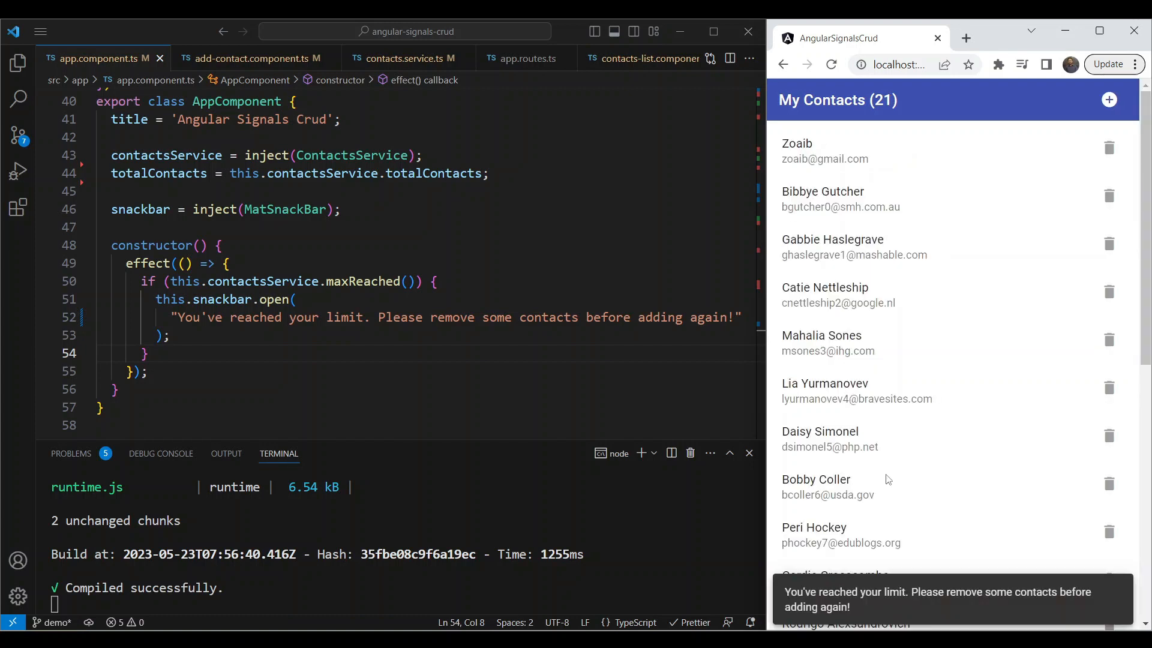
{"action": "mouse_move", "coordinate": [967, 605]}
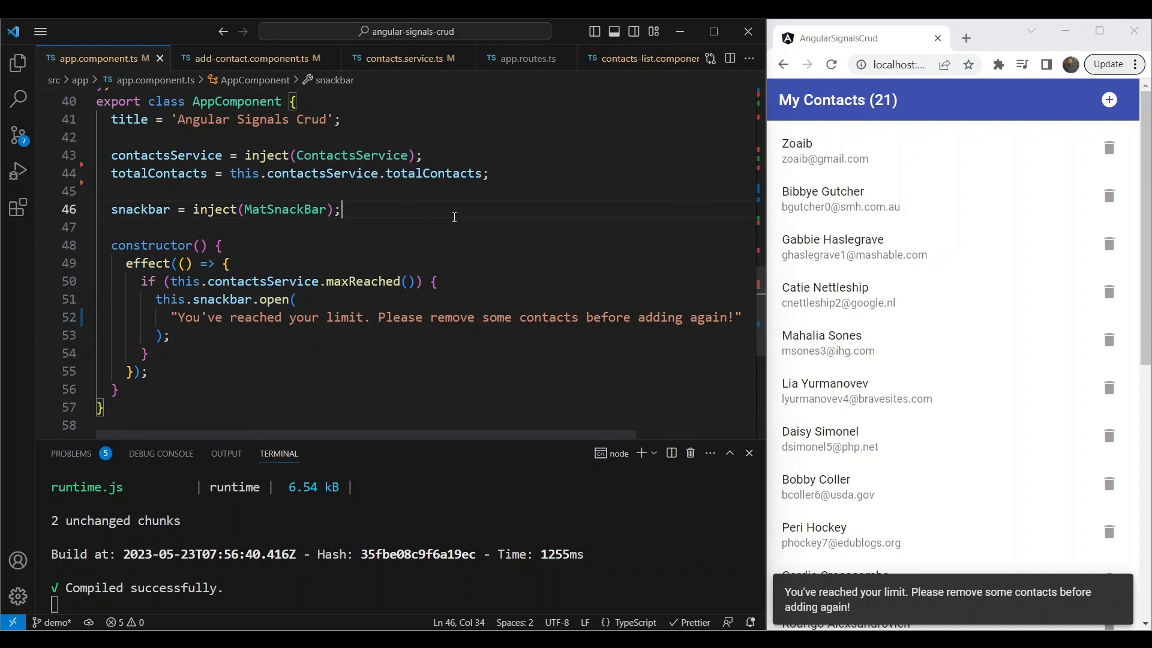
Add `maxReached = this.contactsService.maxReached;`, use this.maxReached() in the effect, with a "Close" action.
{"action": "left_click", "coordinate": [436, 173]}
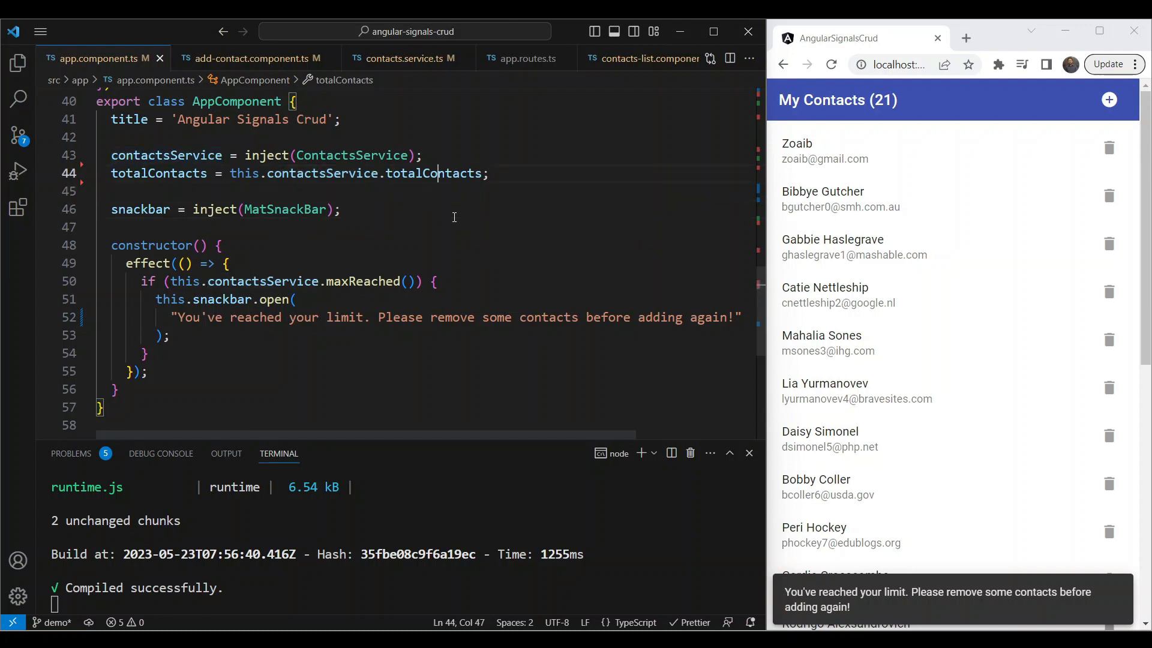
{"action": "type", "text": "ma"}
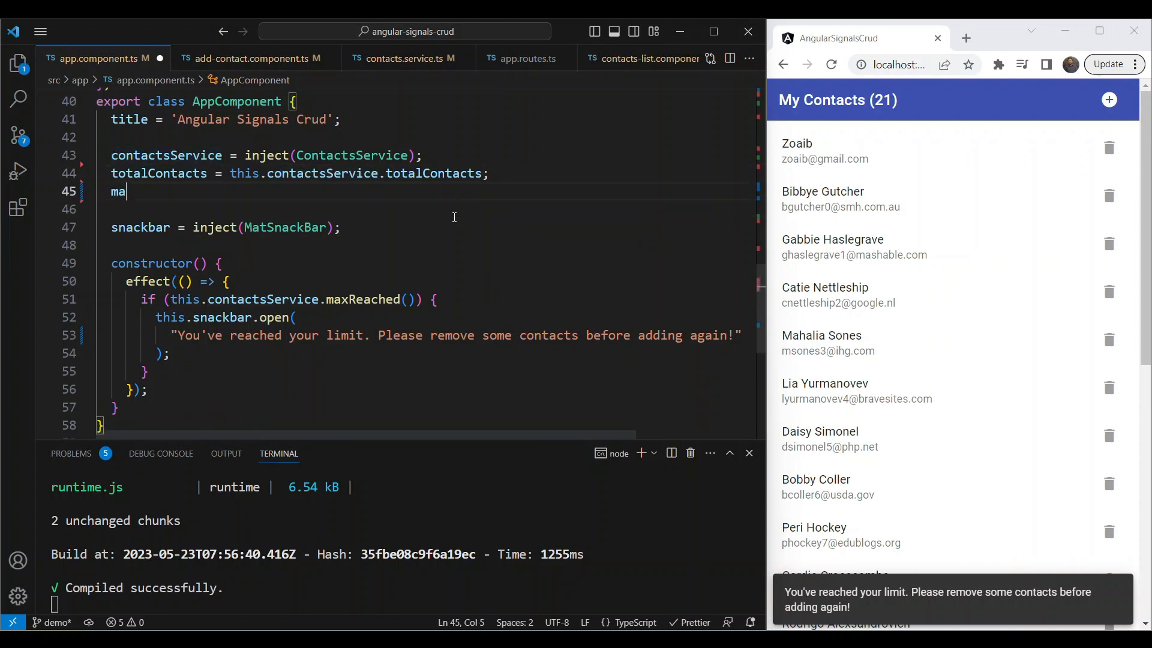
{"action": "type", "text": "xReached ="}
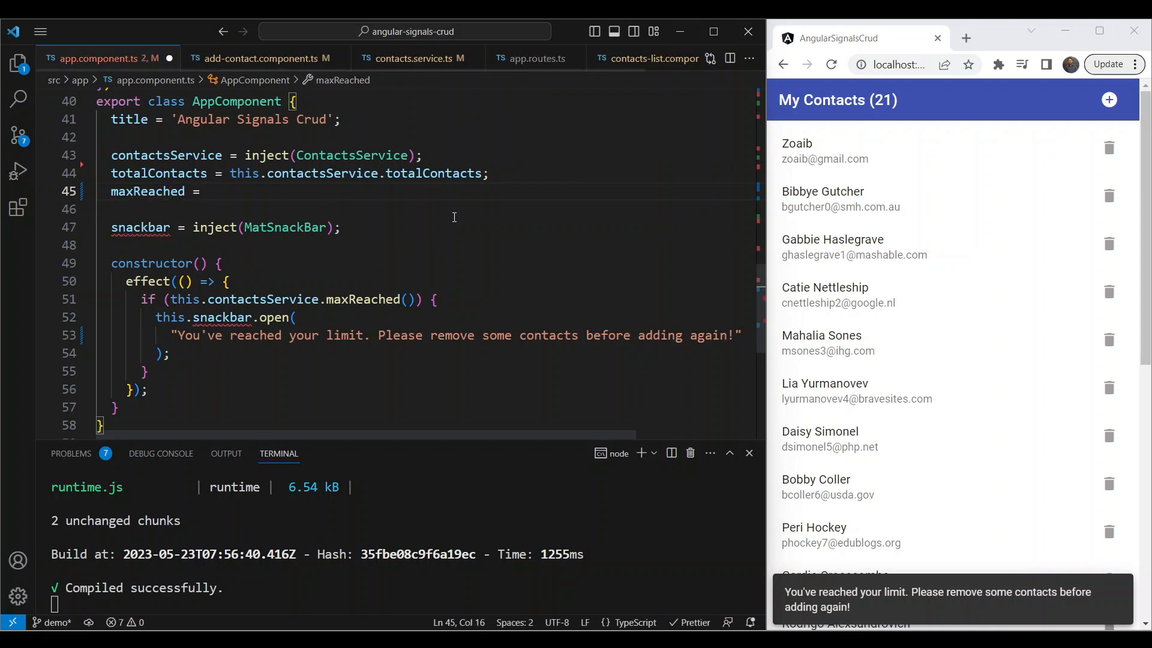
{"action": "type", "text": "this.contactsService.maxReached;"}
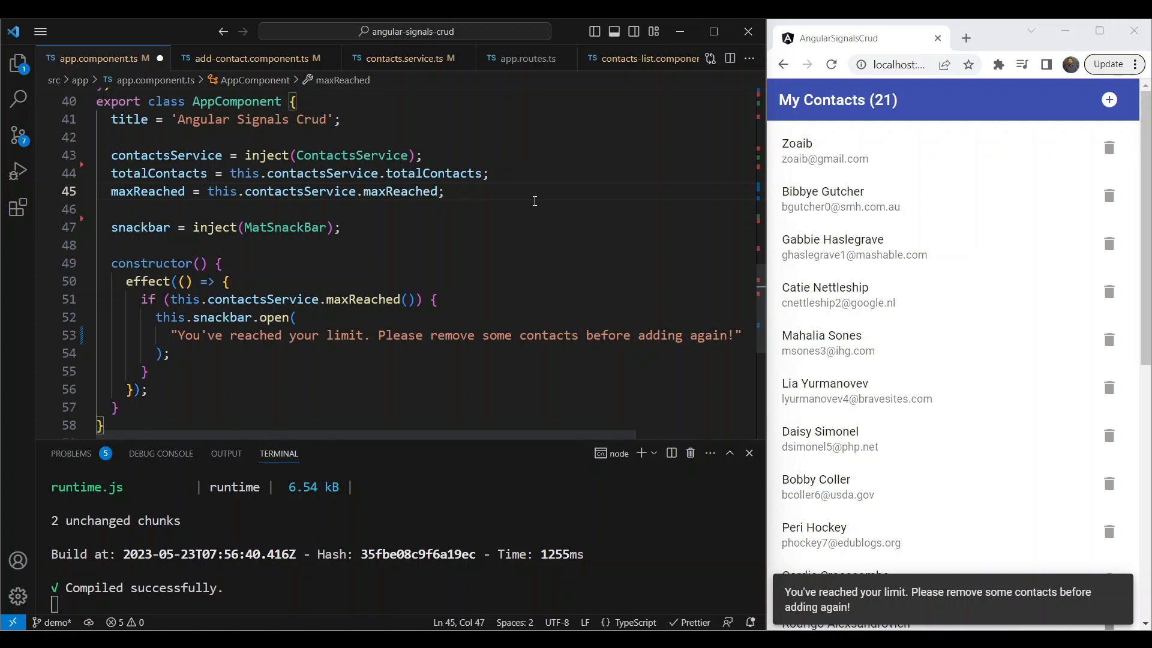
{"action": "left_click", "coordinate": [208, 316]}
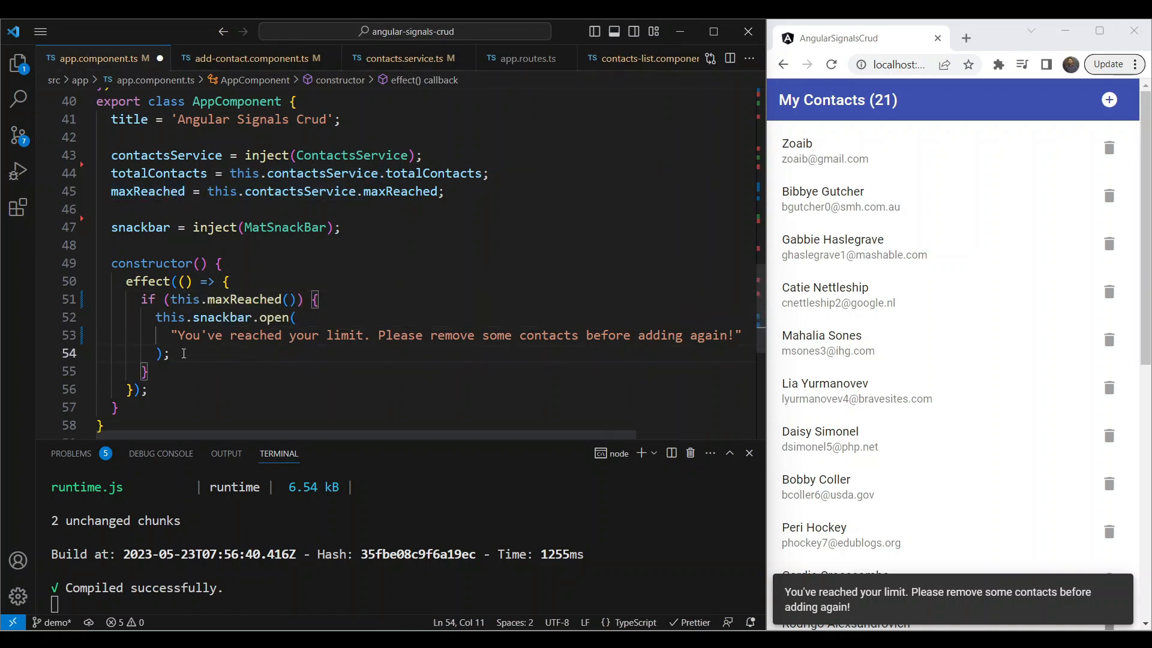
{"action": "type", "text": ", \"Close\""}
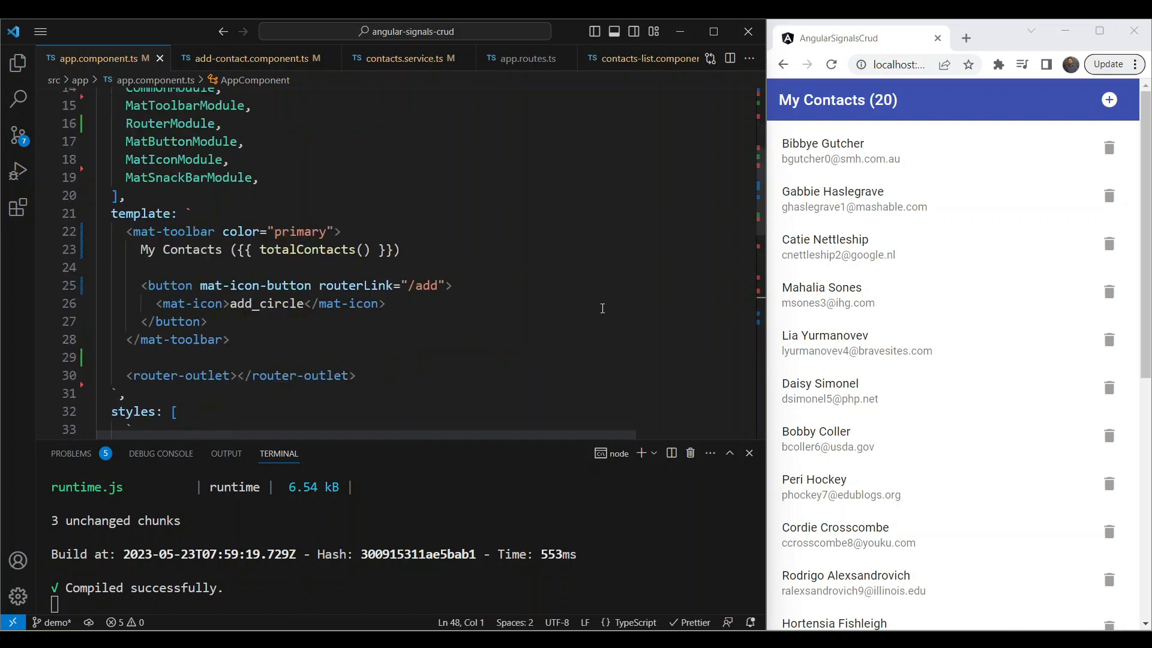
Bind the toolbar add button with [disabled]="maxReached()".
{"action": "scroll", "scroll_direction": "down", "scroll_amount": 3}
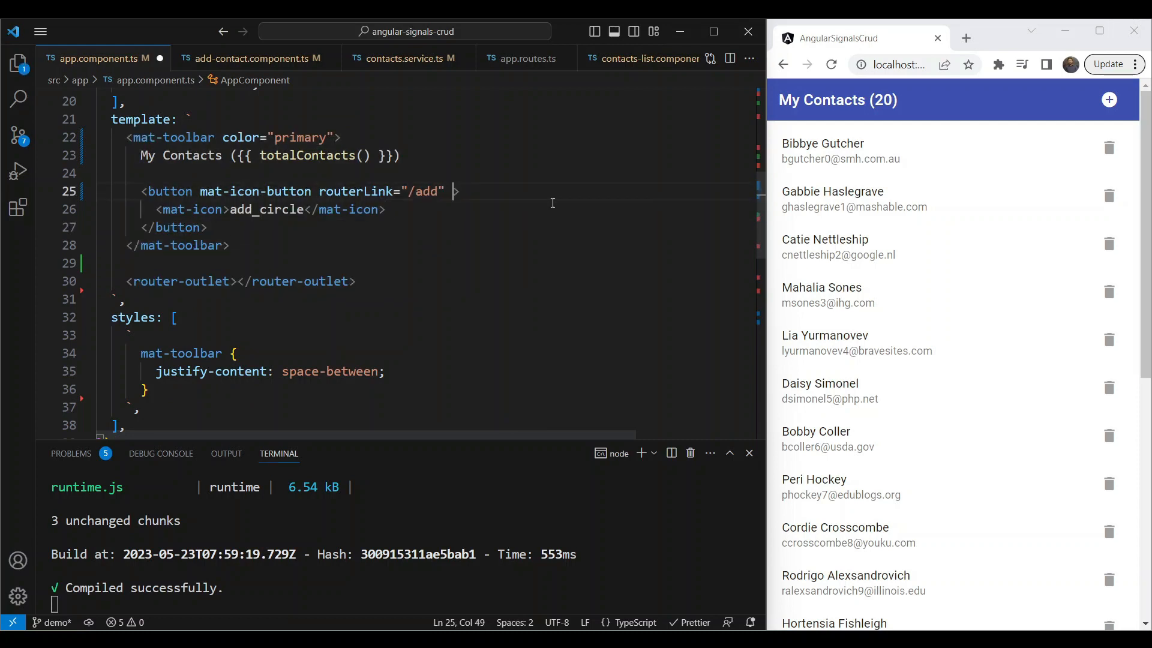
{"action": "type", "text": "[disabled]=\"\""}
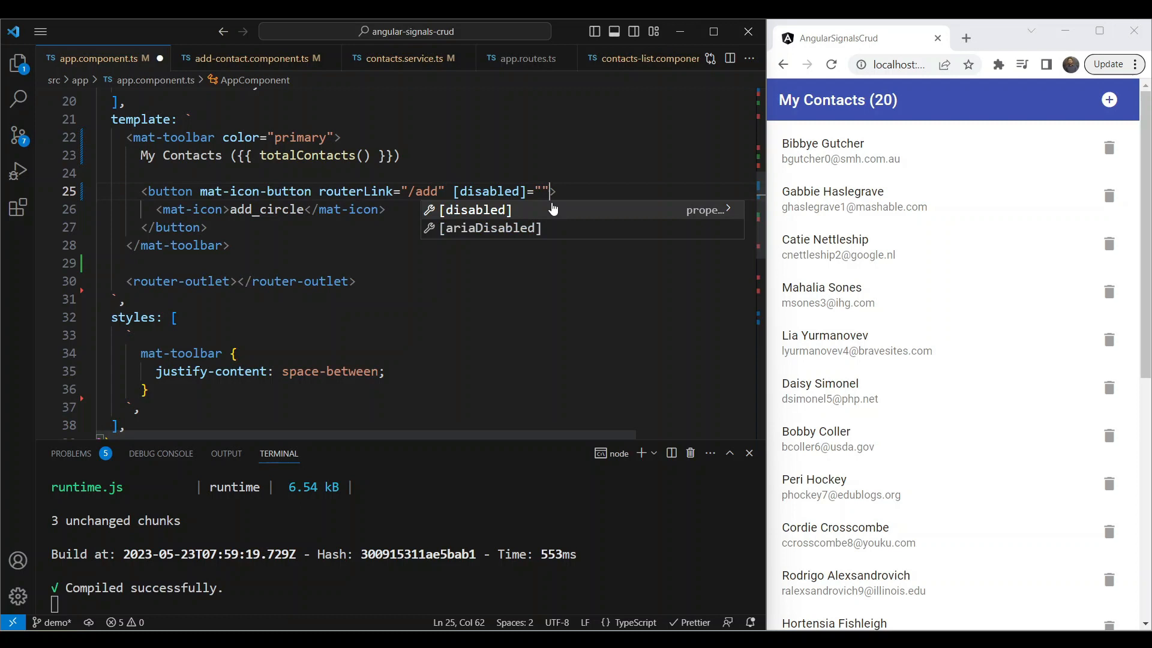
{"action": "type", "text": "maxReached"}
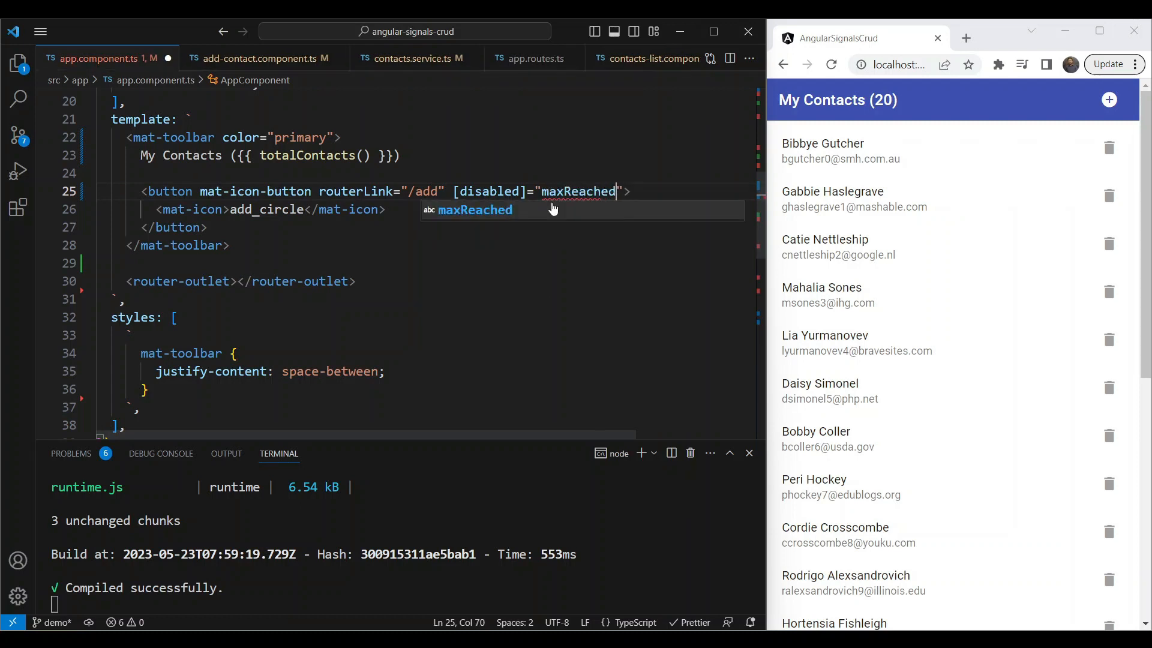
{"action": "type", "text": "()"}
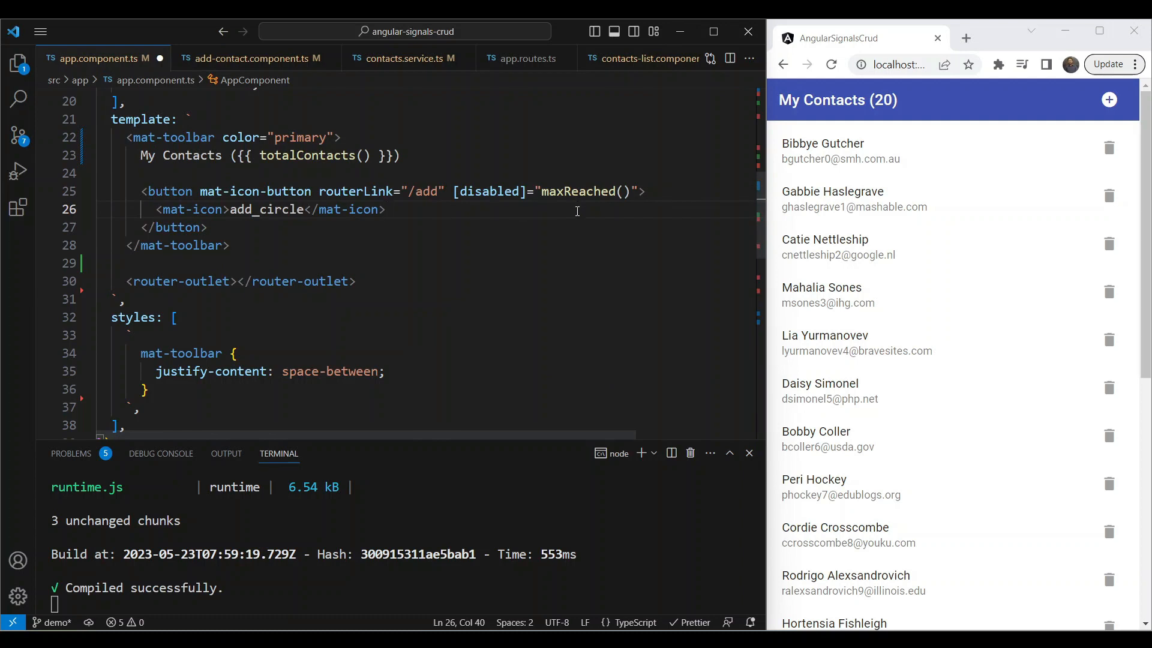
{"action": "type", "text": "Zoa"}
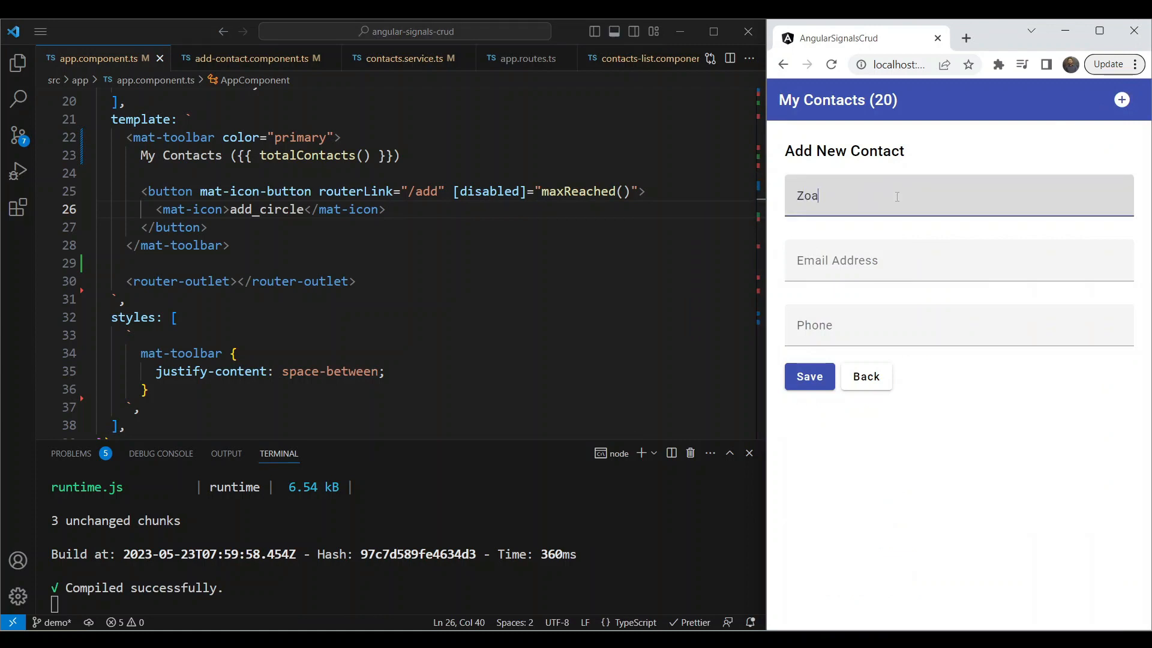
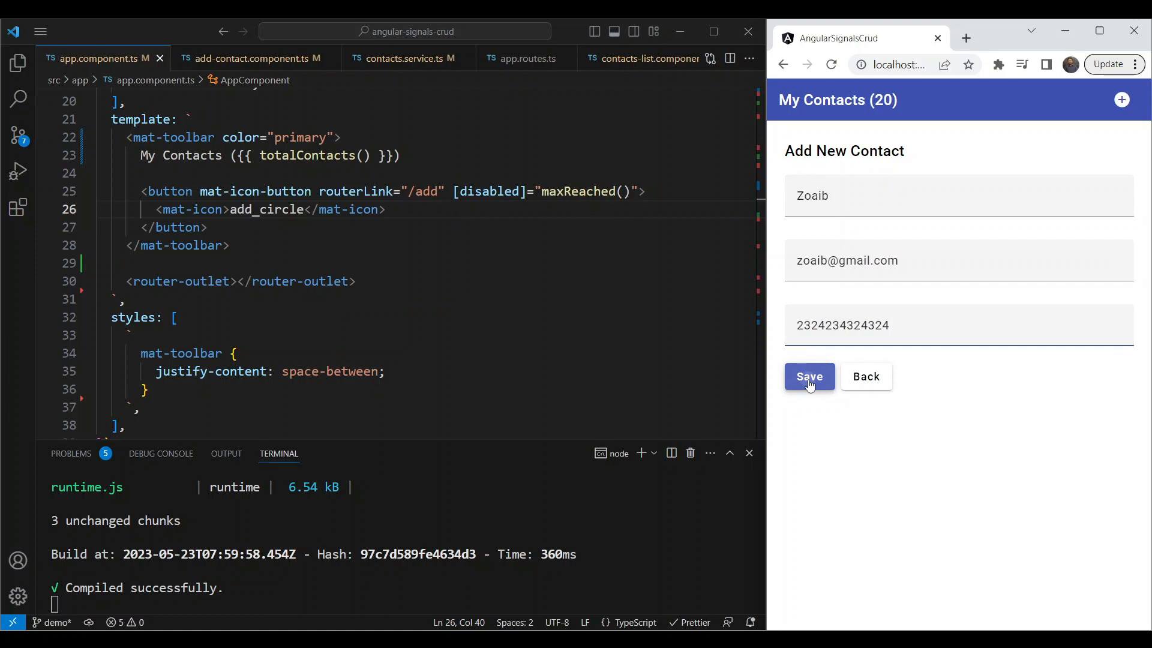
{"action": "left_click", "coordinate": [808, 376]}
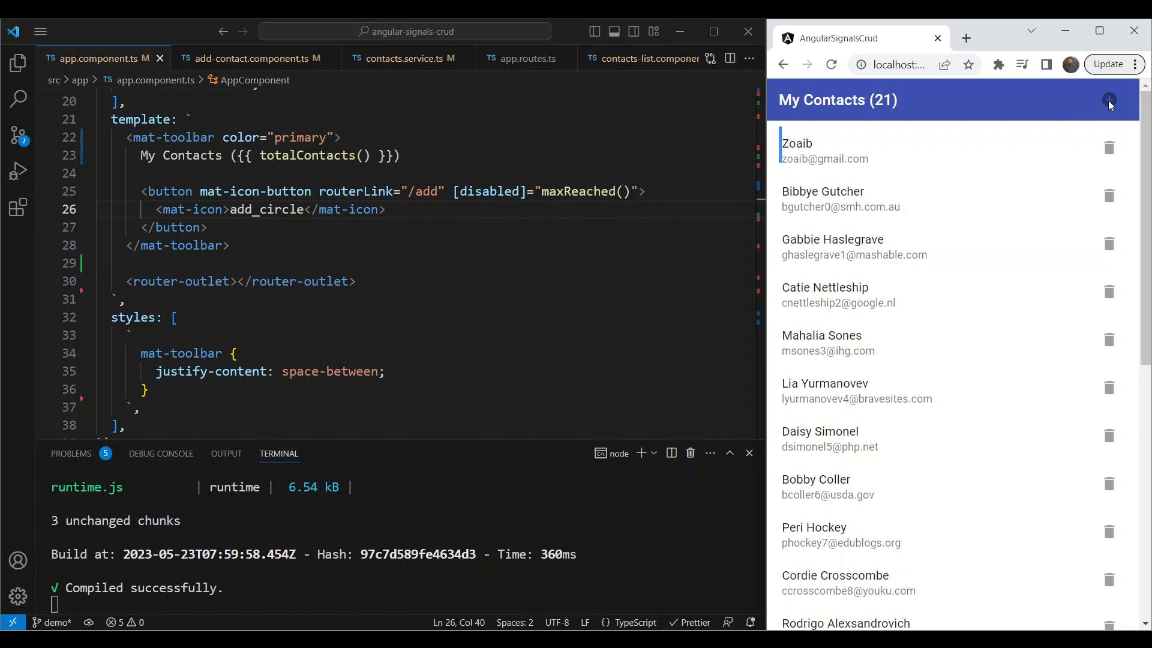
{"action": "mouse_move", "coordinate": [1059, 118]}
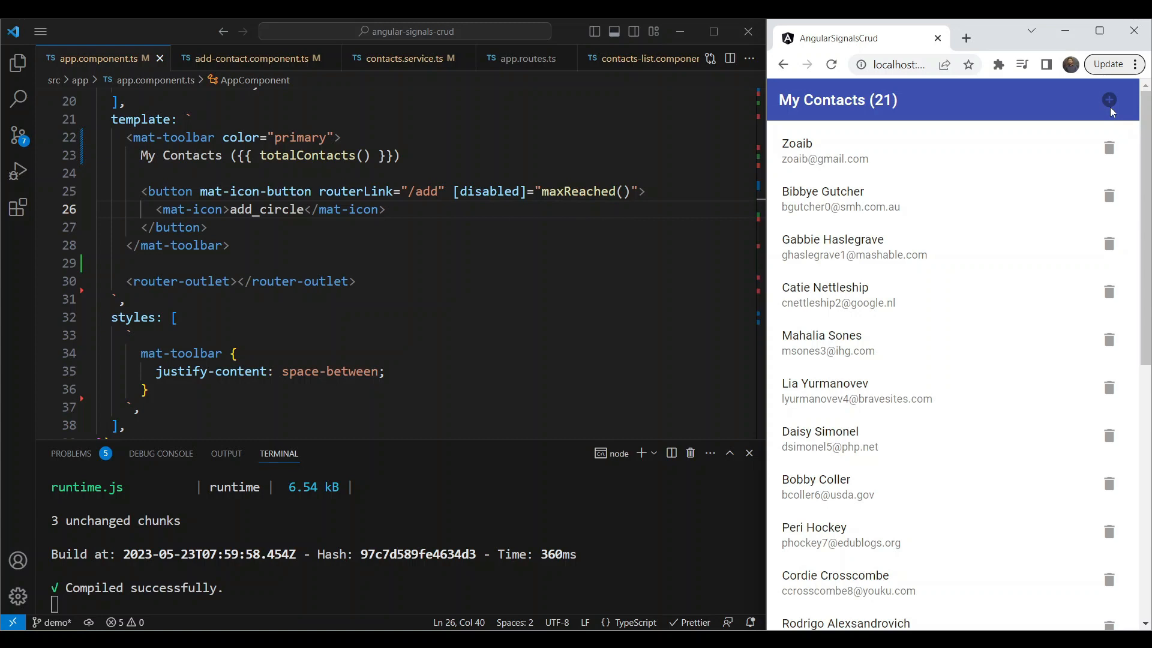
{"action": "mouse_move", "coordinate": [1030, 271]}
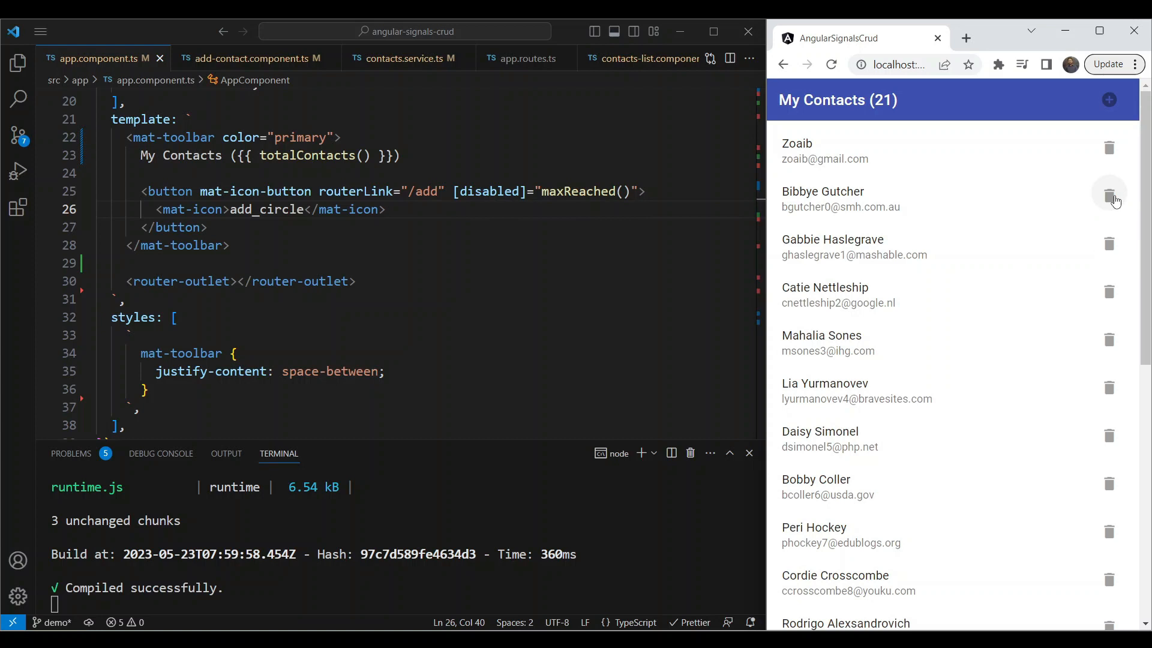
{"action": "left_click", "coordinate": [1109, 196]}
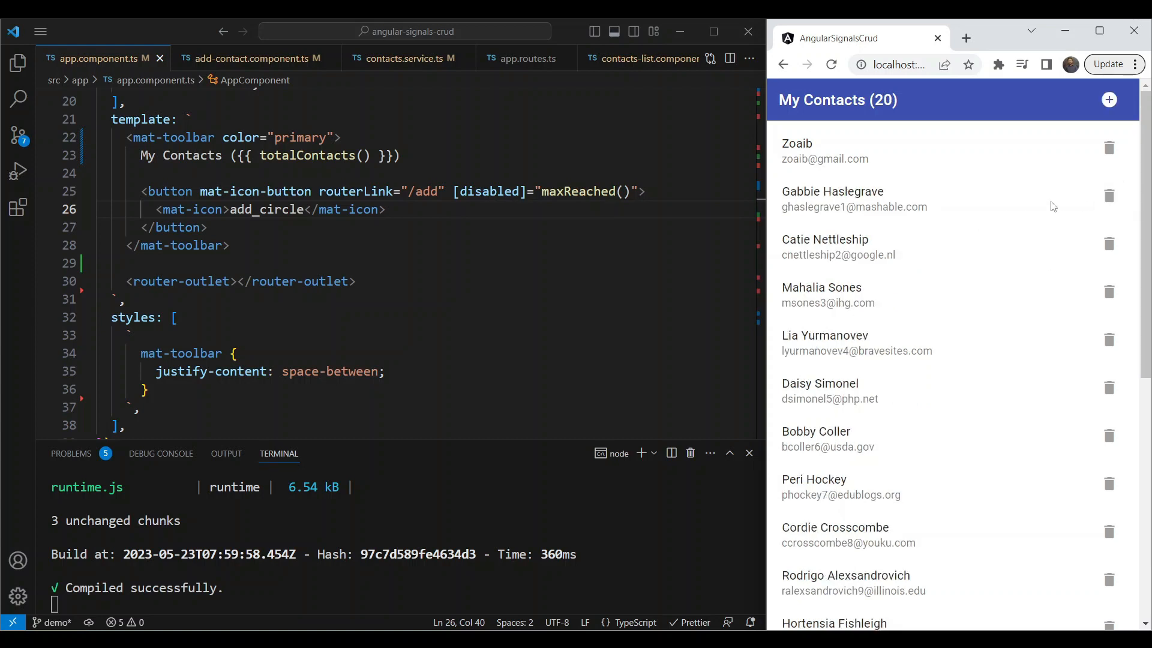
{"action": "mouse_move", "coordinate": [1051, 142]}
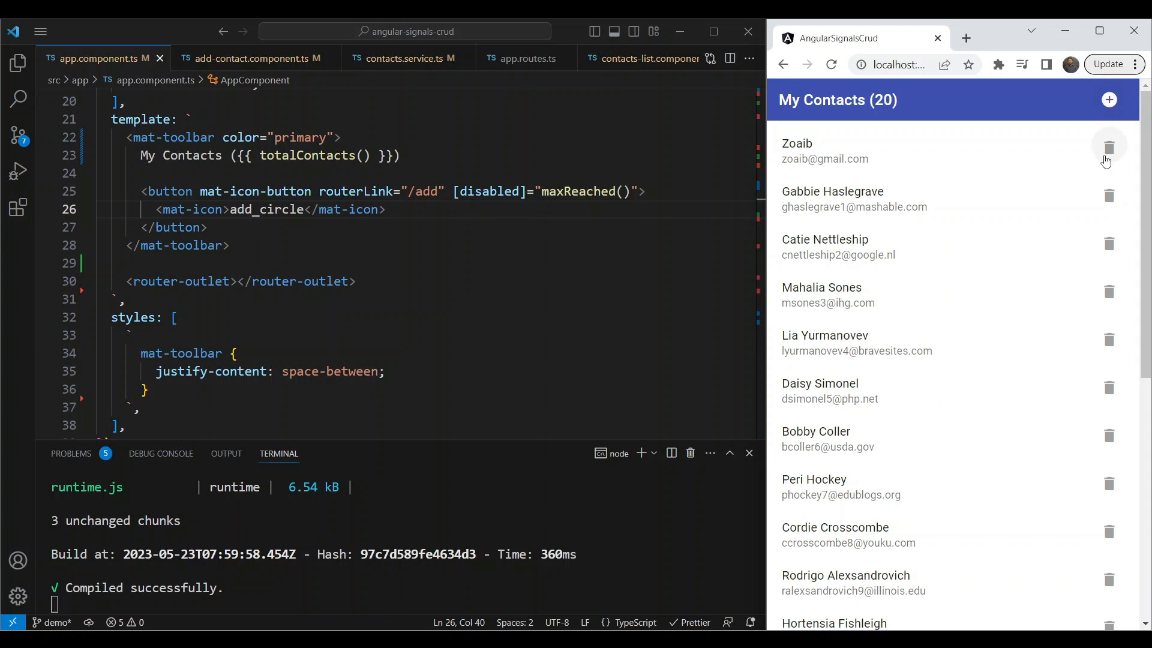
{"action": "left_click", "coordinate": [1109, 146]}
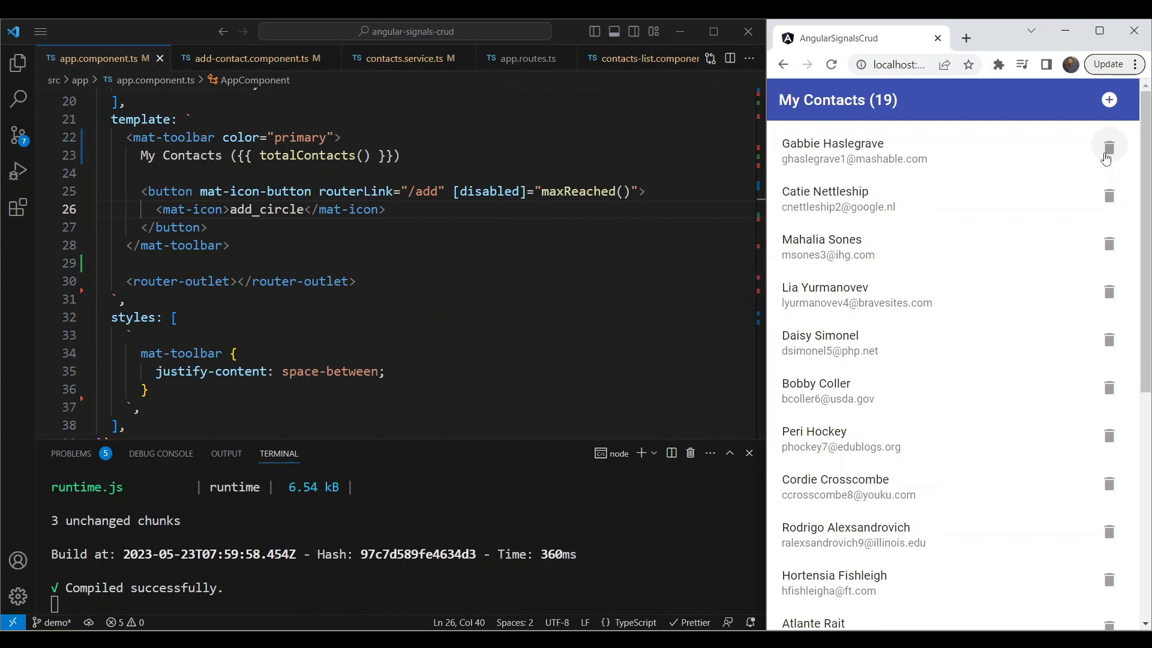
{"action": "mouse_move", "coordinate": [969, 426]}
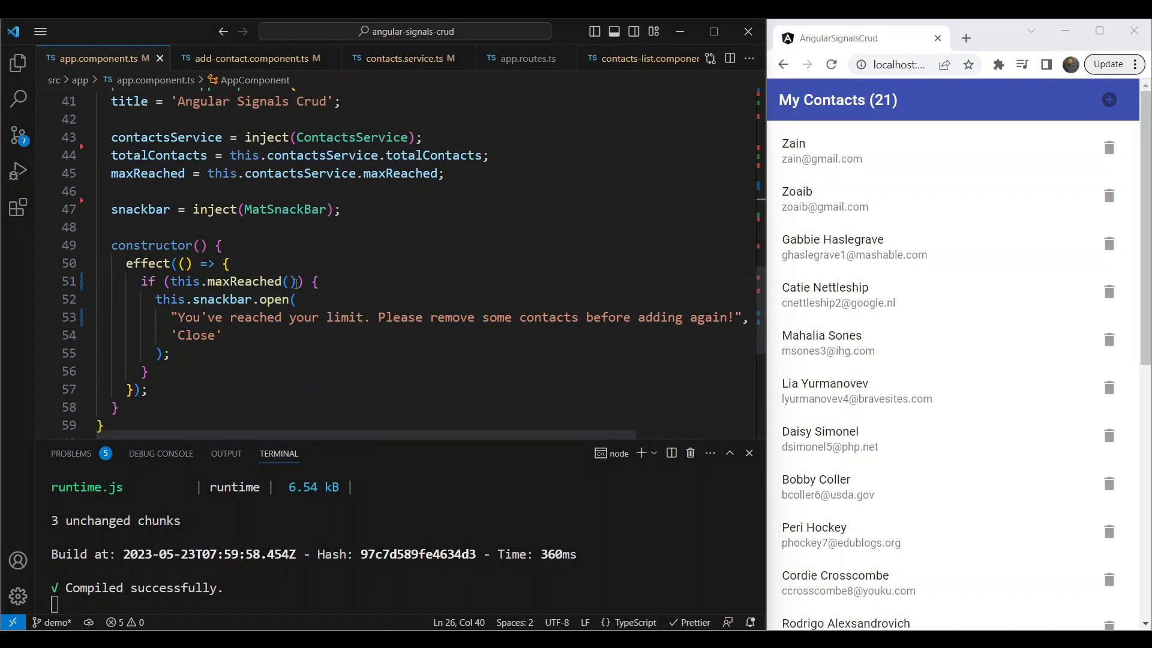
Trace maxReached from the effect back to contacts.service.ts and focus its empty constructor.
{"action": "double_click", "coordinate": [223, 299]}
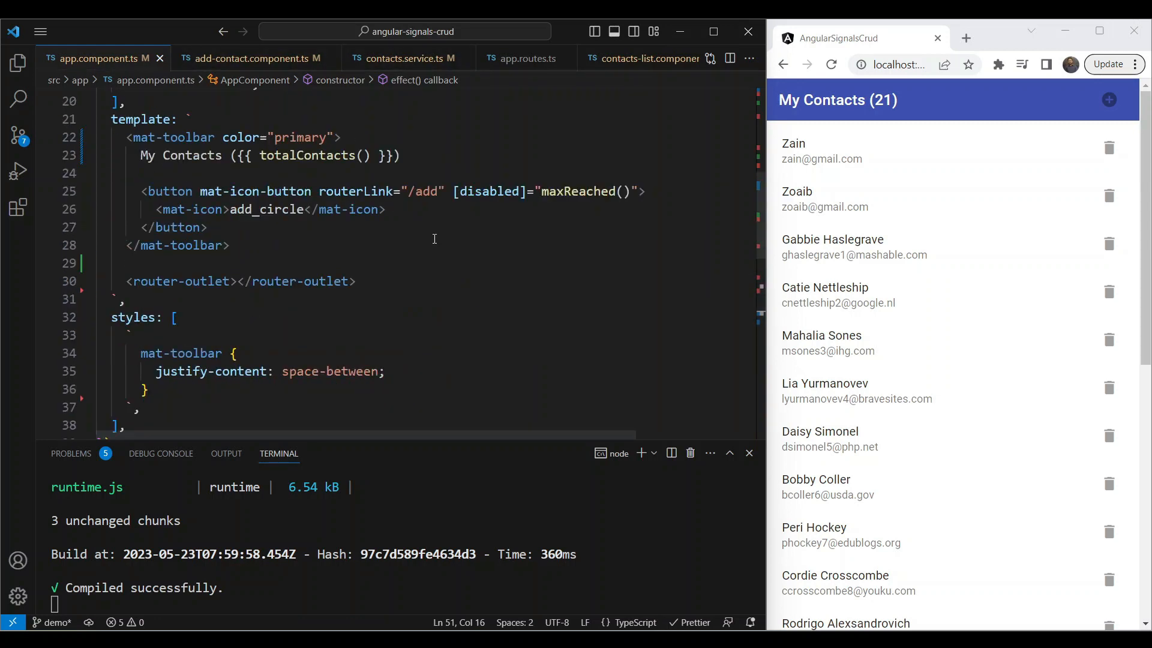
{"action": "left_click", "coordinate": [406, 58]}
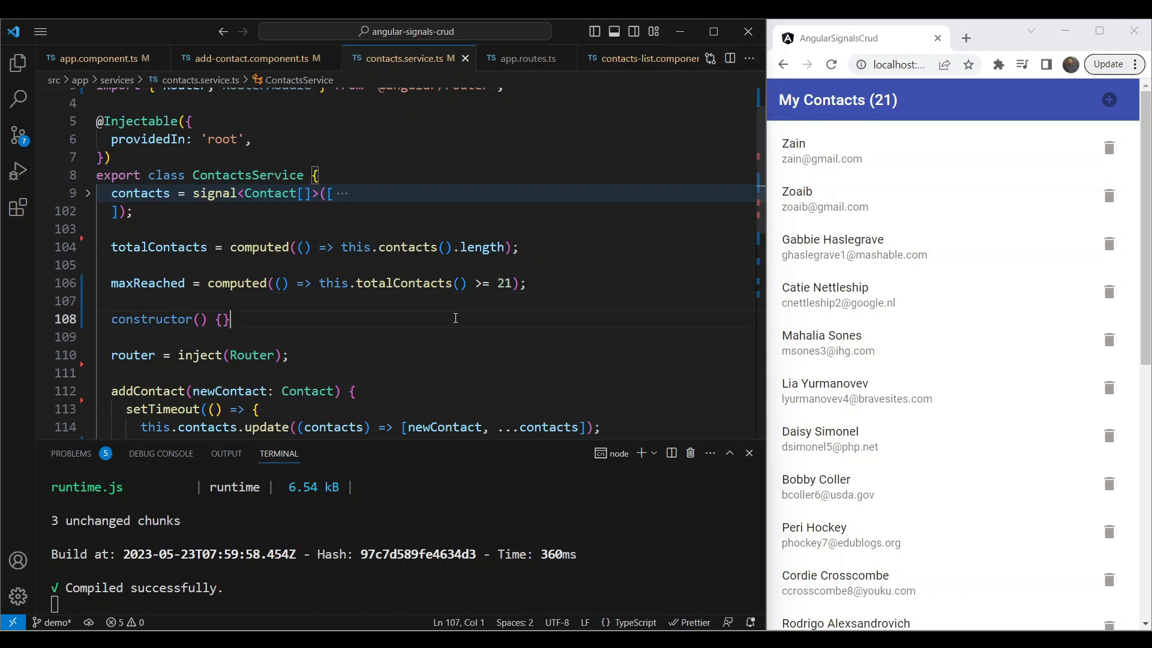
{"action": "left_click", "coordinate": [222, 319]}
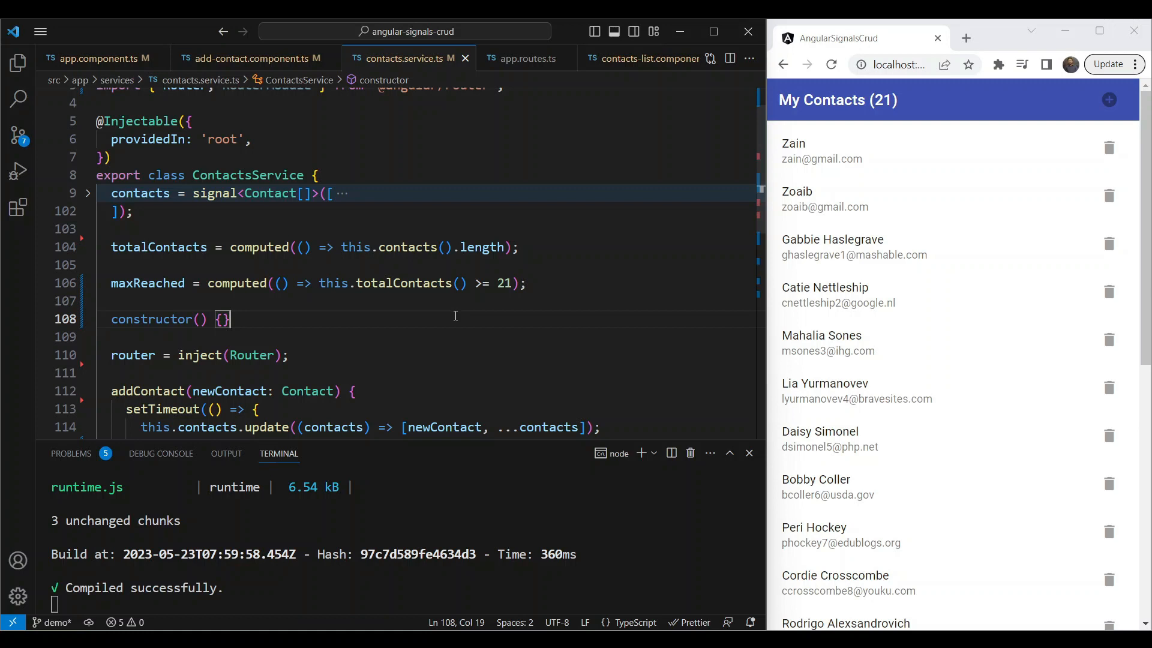
{"action": "mouse_move", "coordinate": [529, 325]}
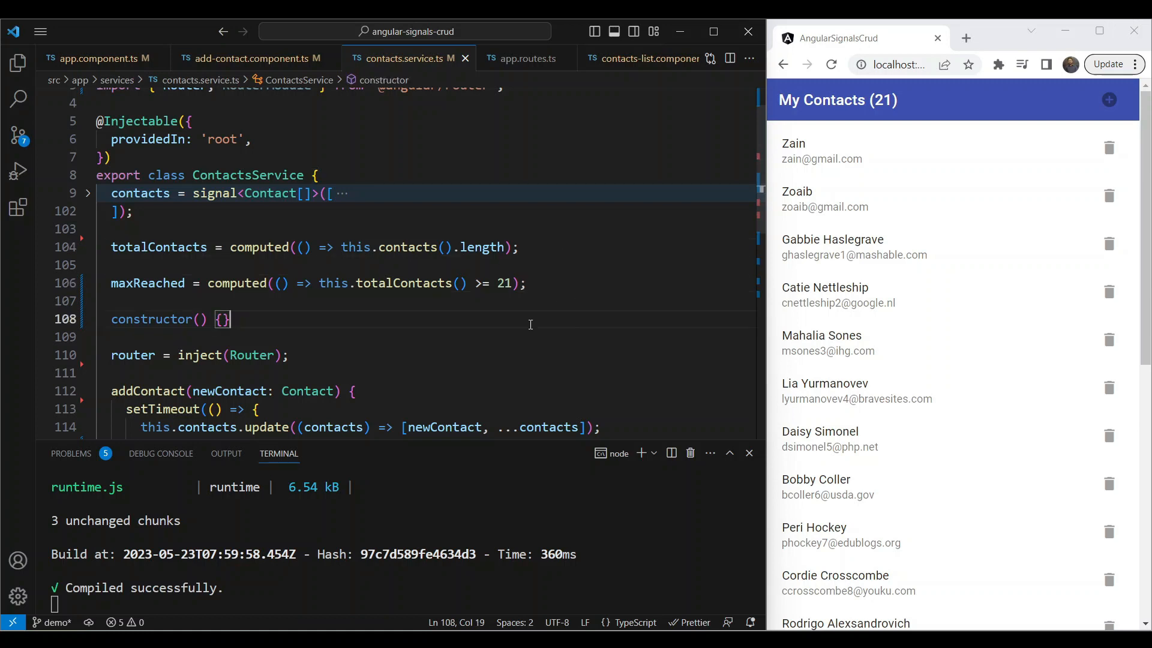